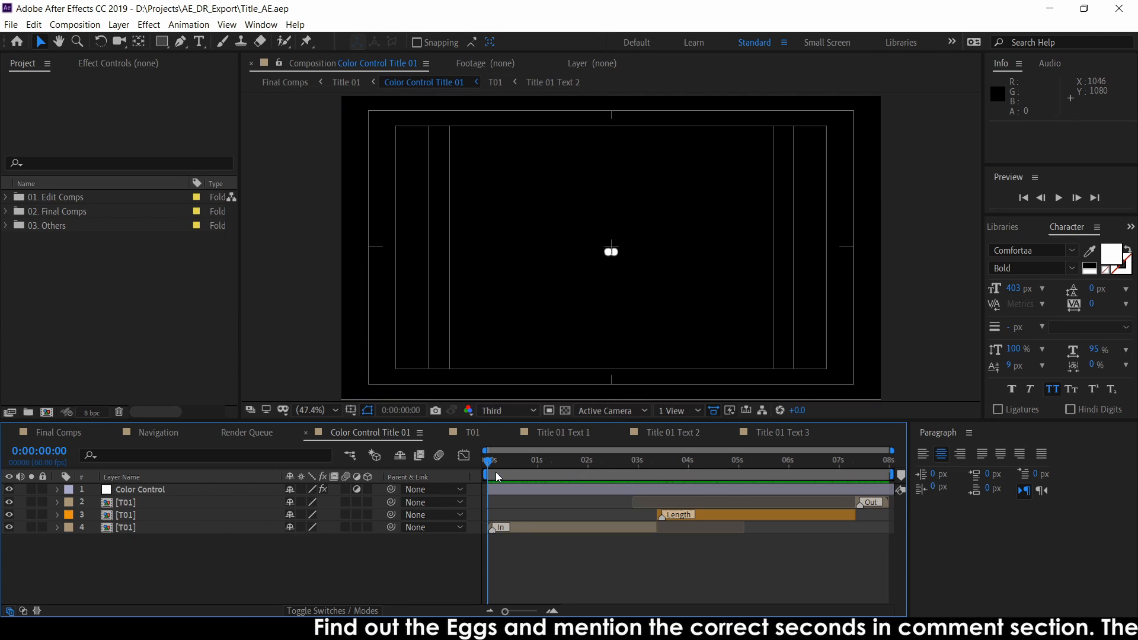
pyautogui.moveTo(487, 462)
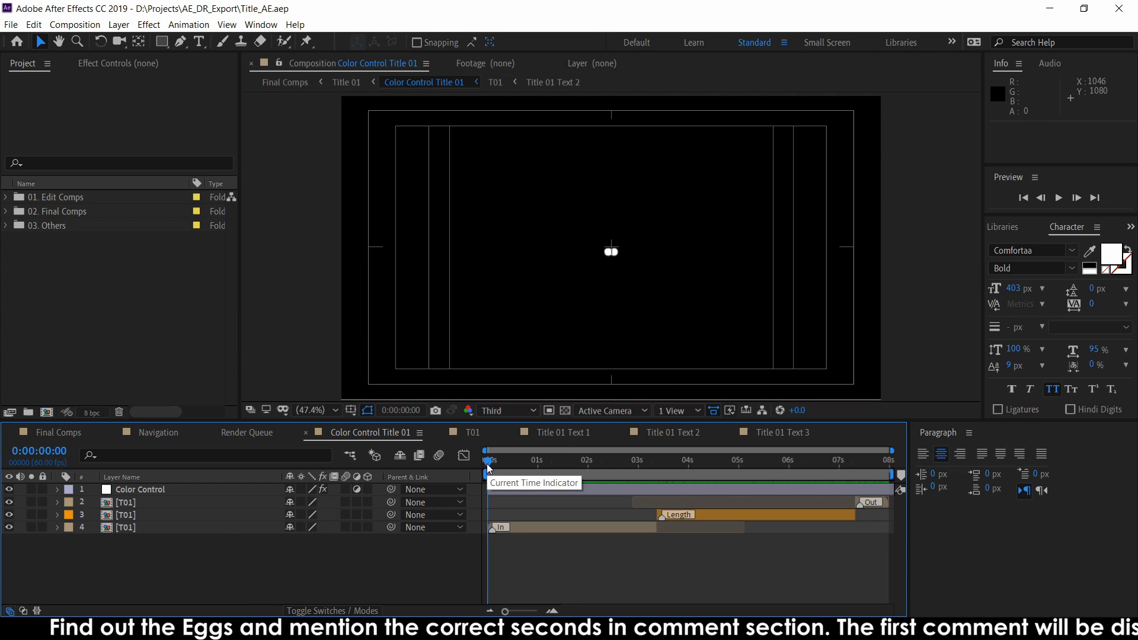
# Preview the DAVINCI RESOLVE title animation, then show the background as a transparency grid
pyautogui.press('Space')
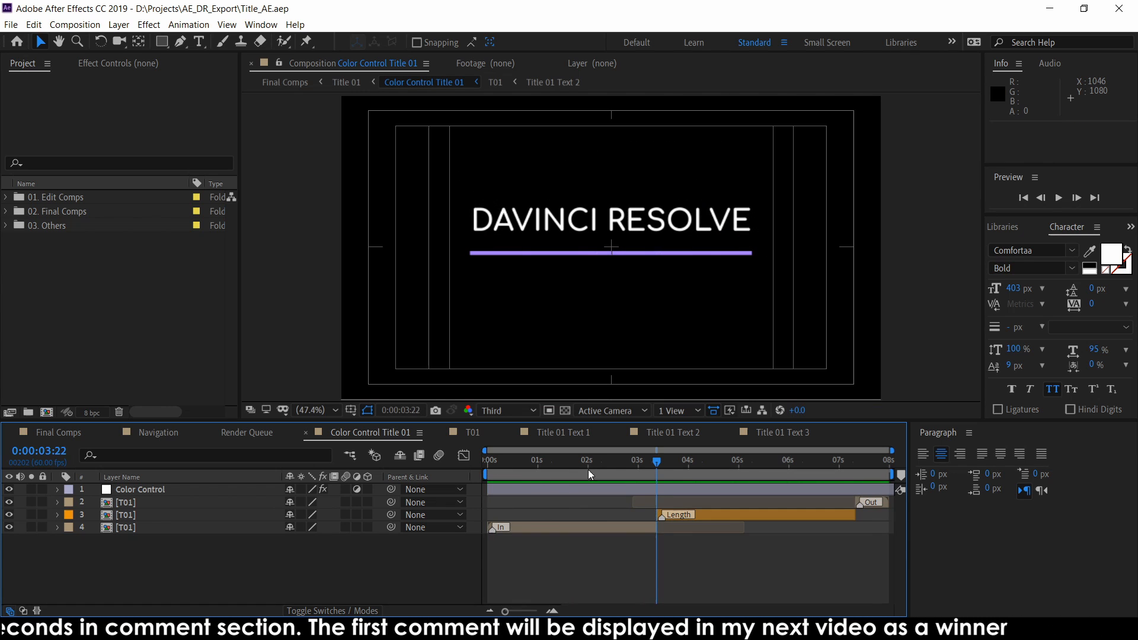
pyautogui.click(485, 460)
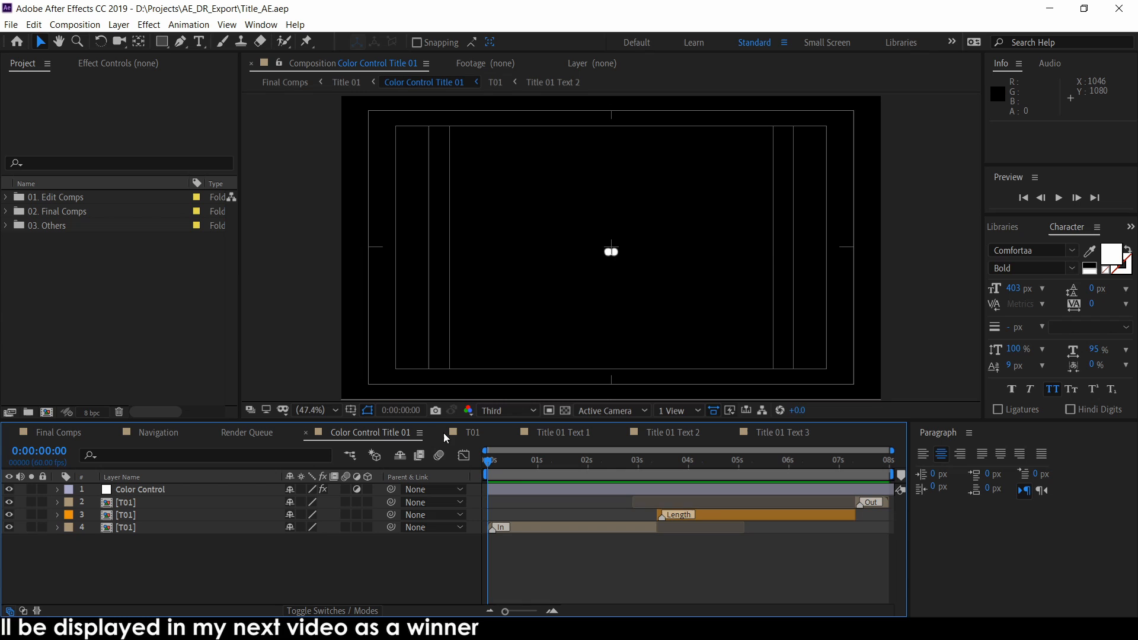
pyautogui.click(565, 410)
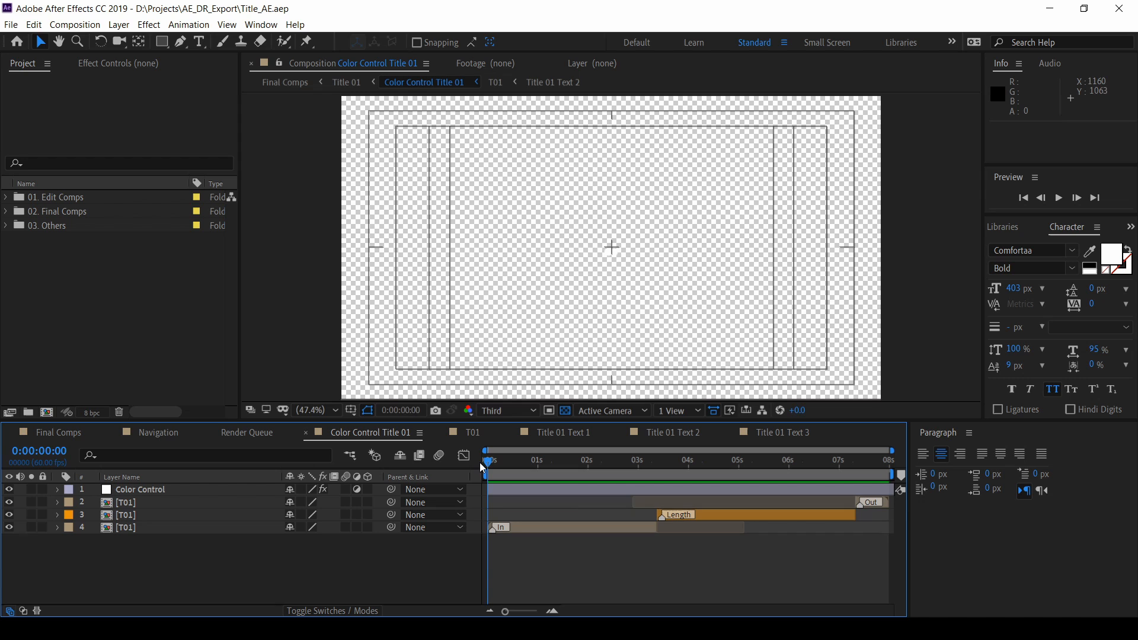
# Queue Color Control Title 01 for rendering with Best Settings and Lossless output
pyautogui.click(10, 25)
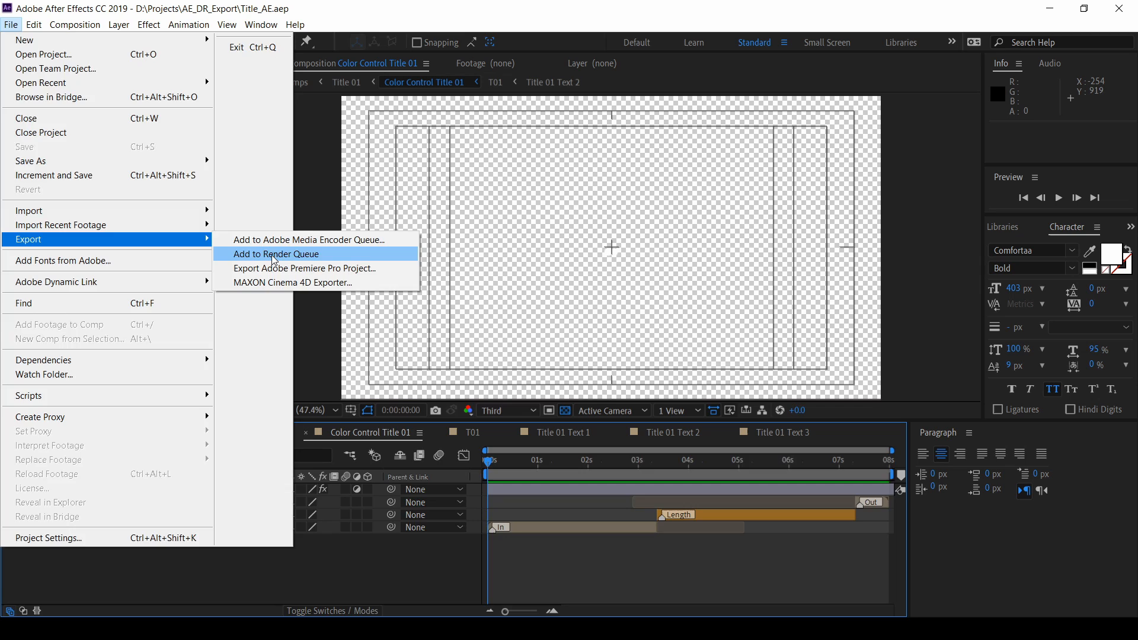
pyautogui.click(276, 253)
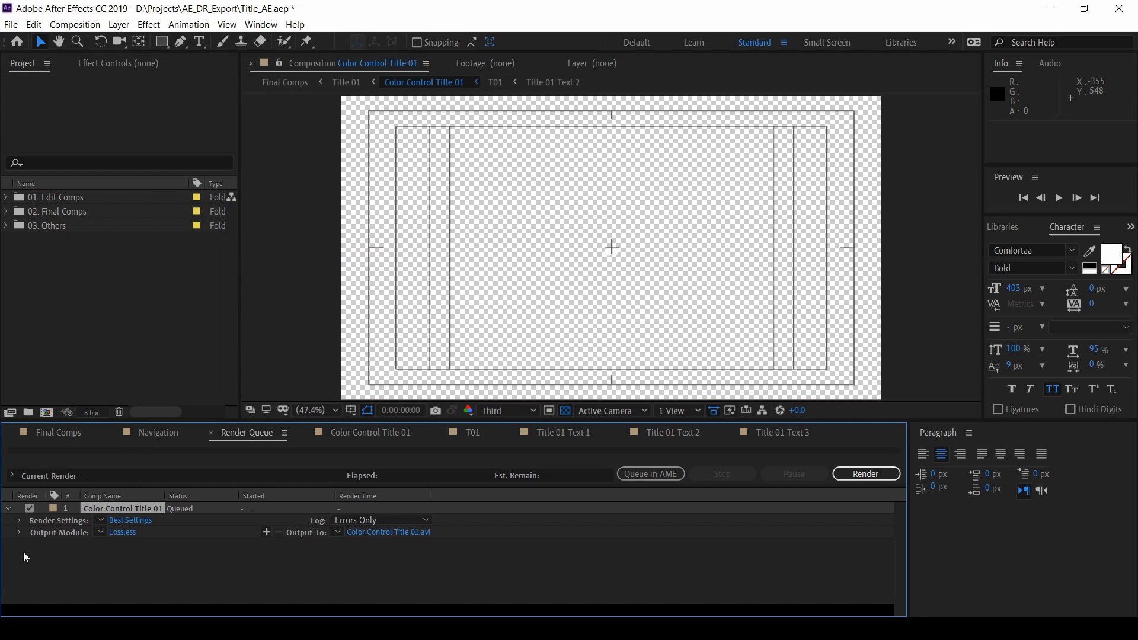
pyautogui.moveTo(643, 481)
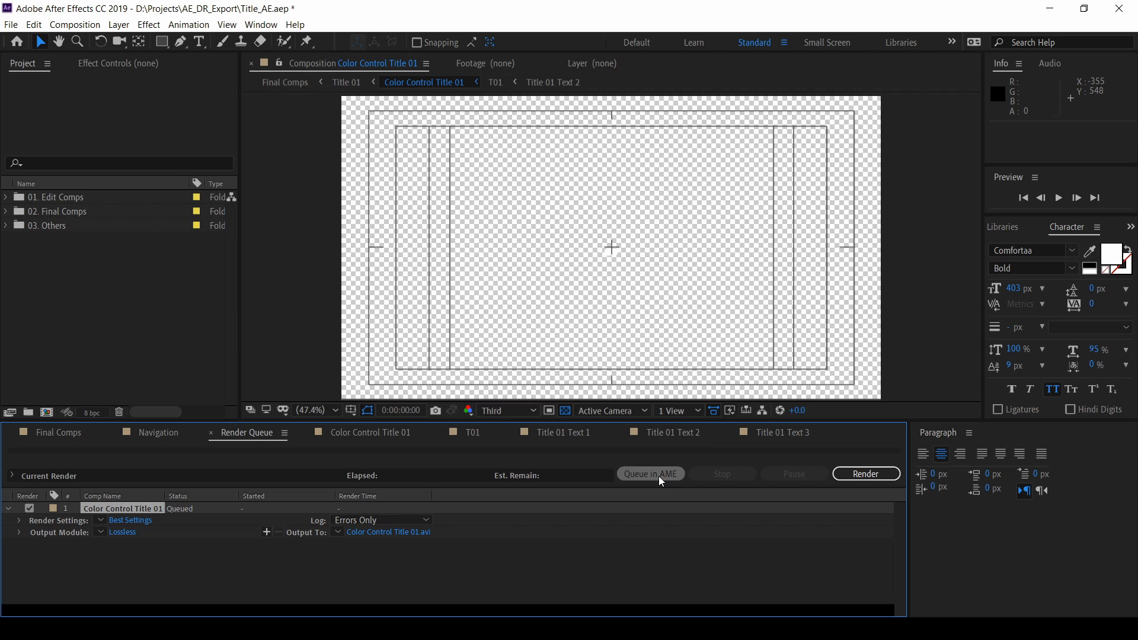
# Send the title to Media Encoder and set the second item to PNG Sequence with Alpha
pyautogui.click(651, 473)
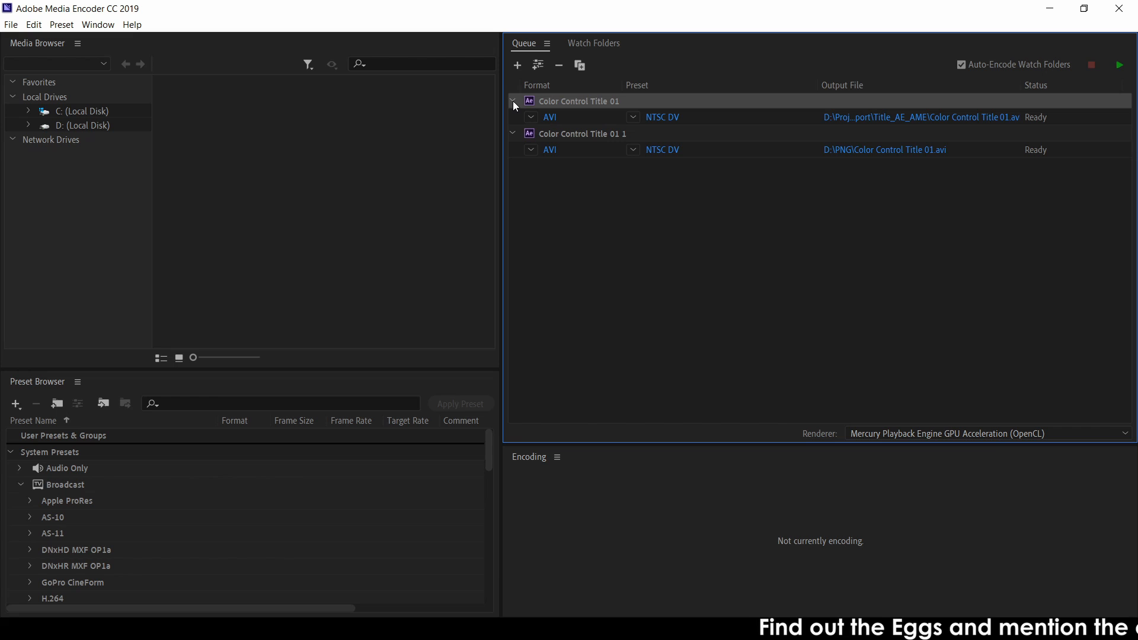
pyautogui.click(513, 101)
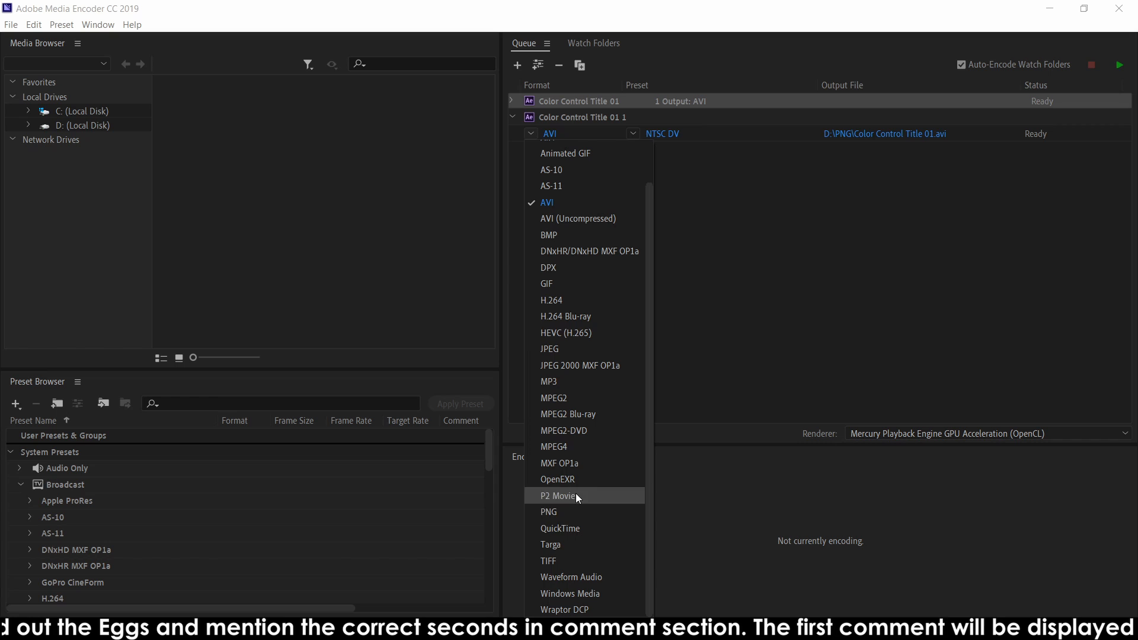
pyautogui.click(548, 512)
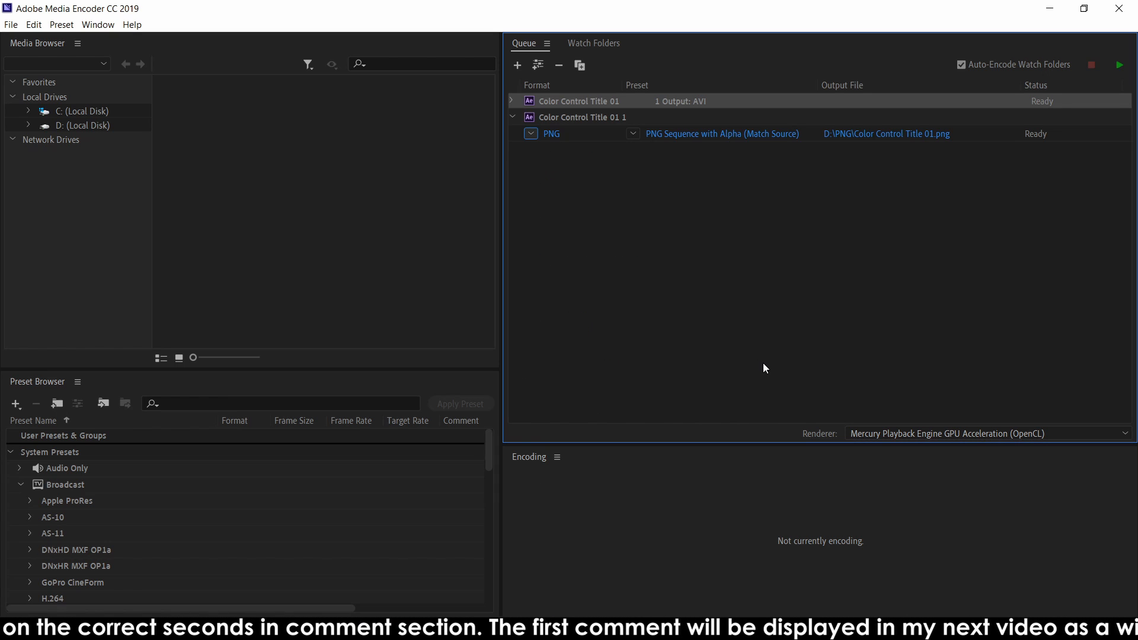
pyautogui.moveTo(644, 146)
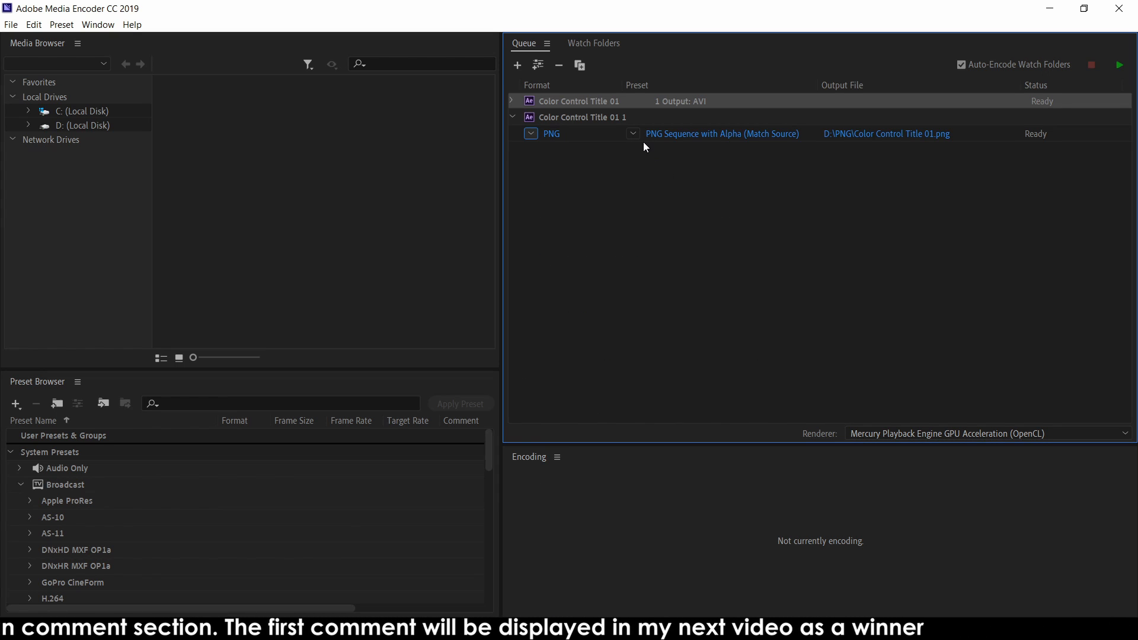
pyautogui.click(633, 133)
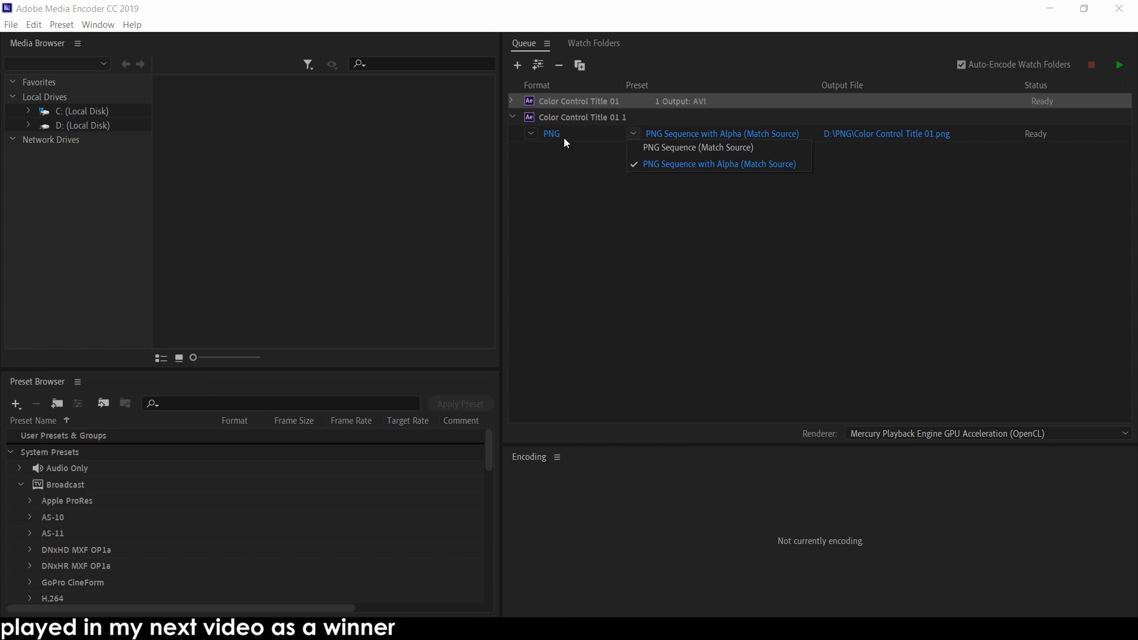
pyautogui.moveTo(686, 169)
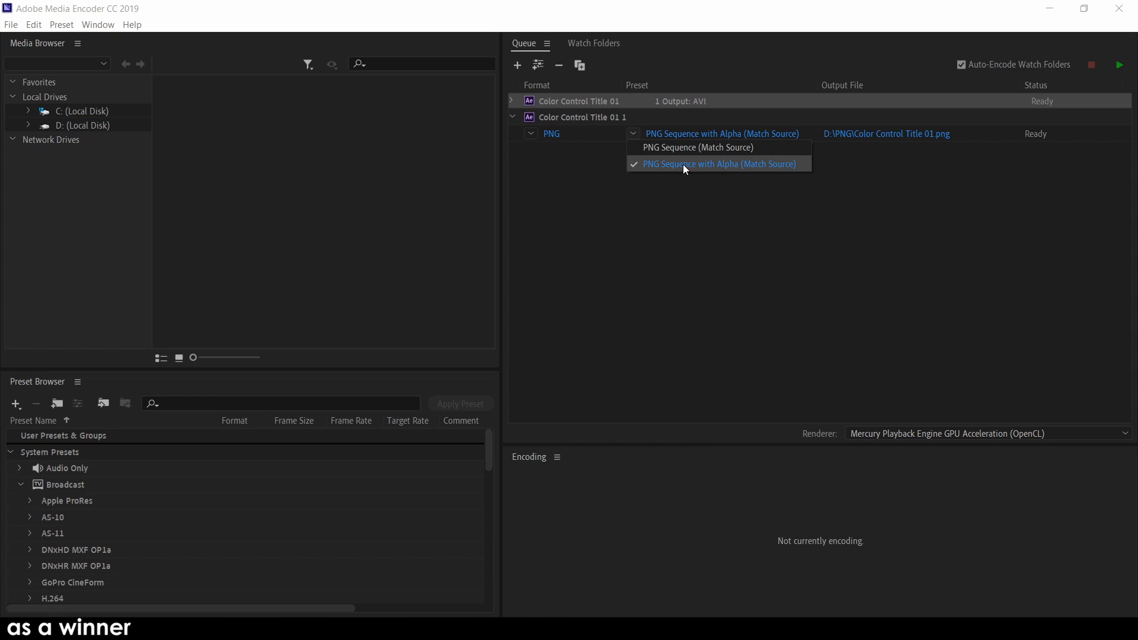
pyautogui.moveTo(731, 172)
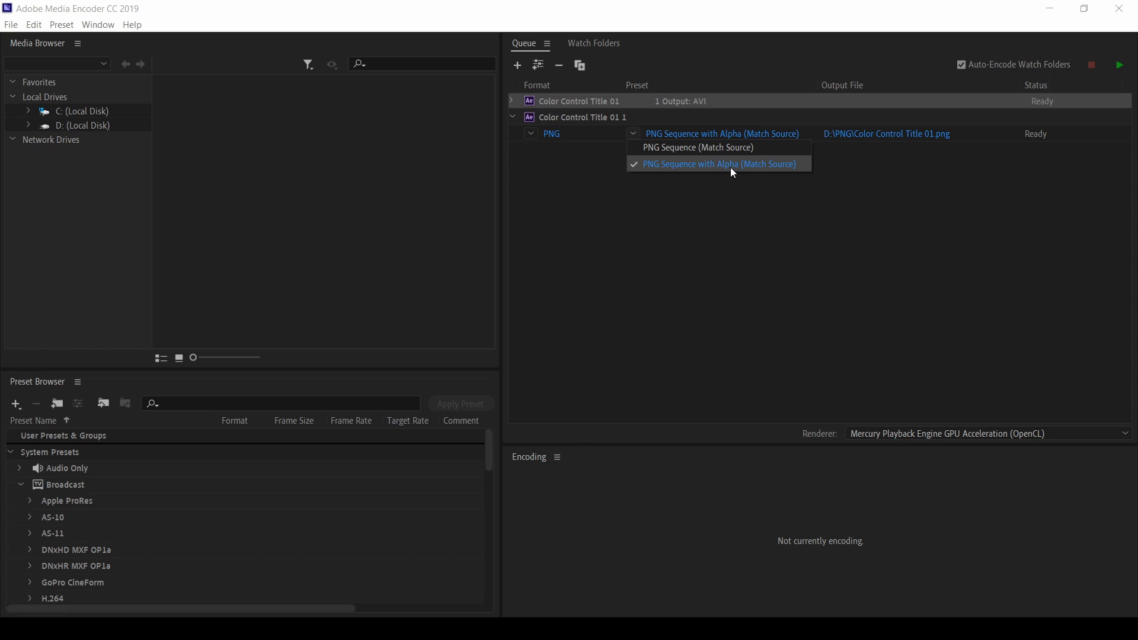
pyautogui.click(721, 165)
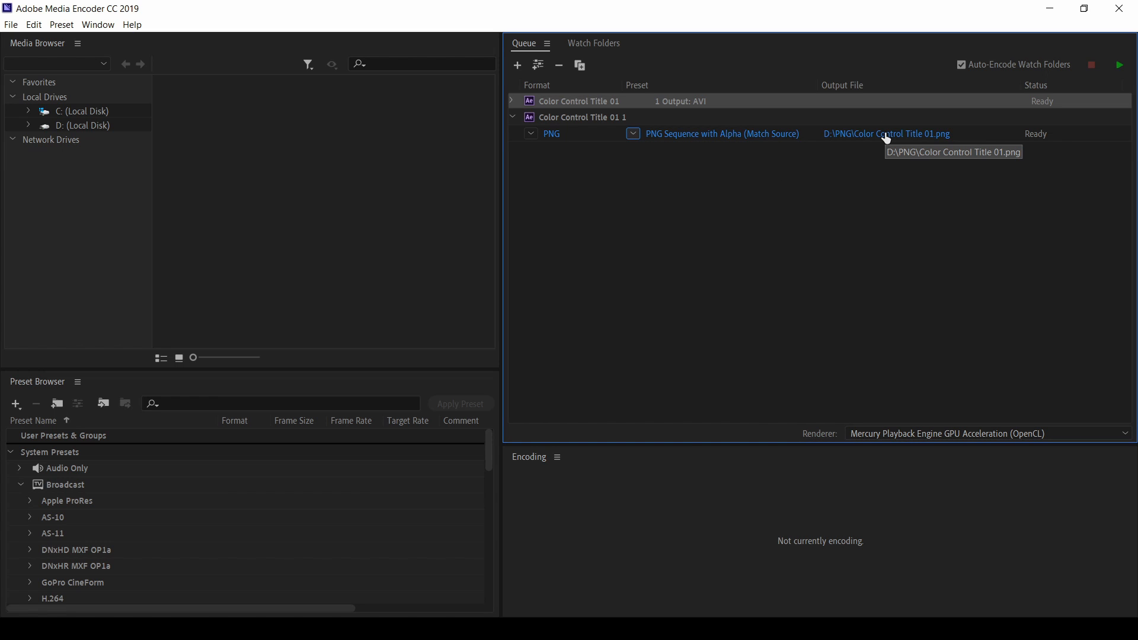
# Save the PNG output as Animation in a new Title_PNG folder
pyautogui.click(887, 133)
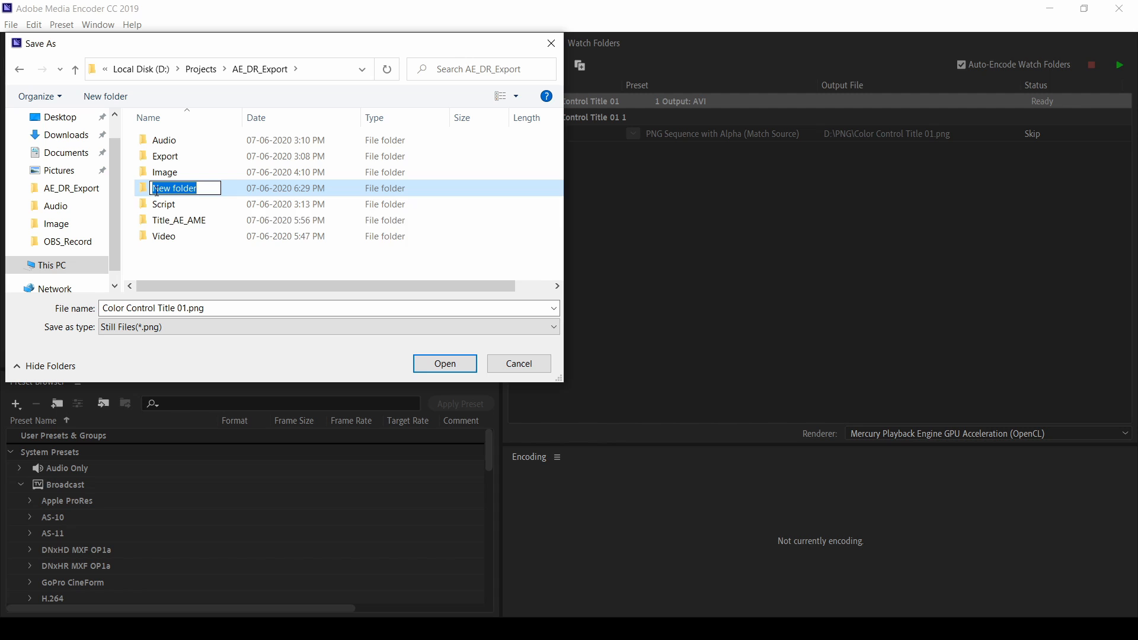
pyautogui.write('Title_P')
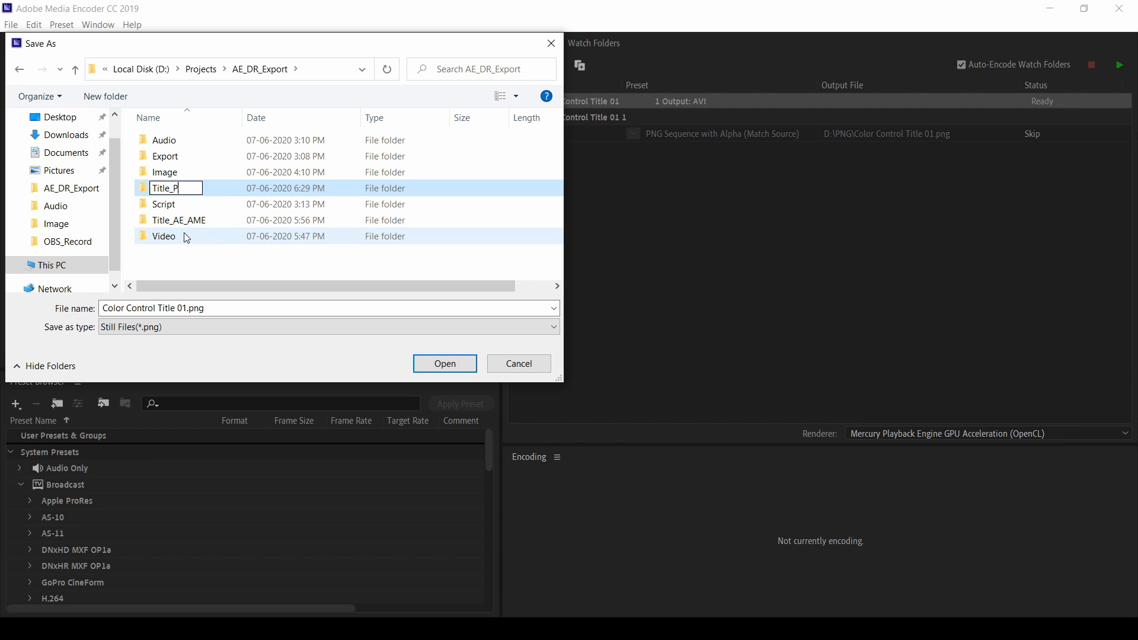
pyautogui.press('Enter')
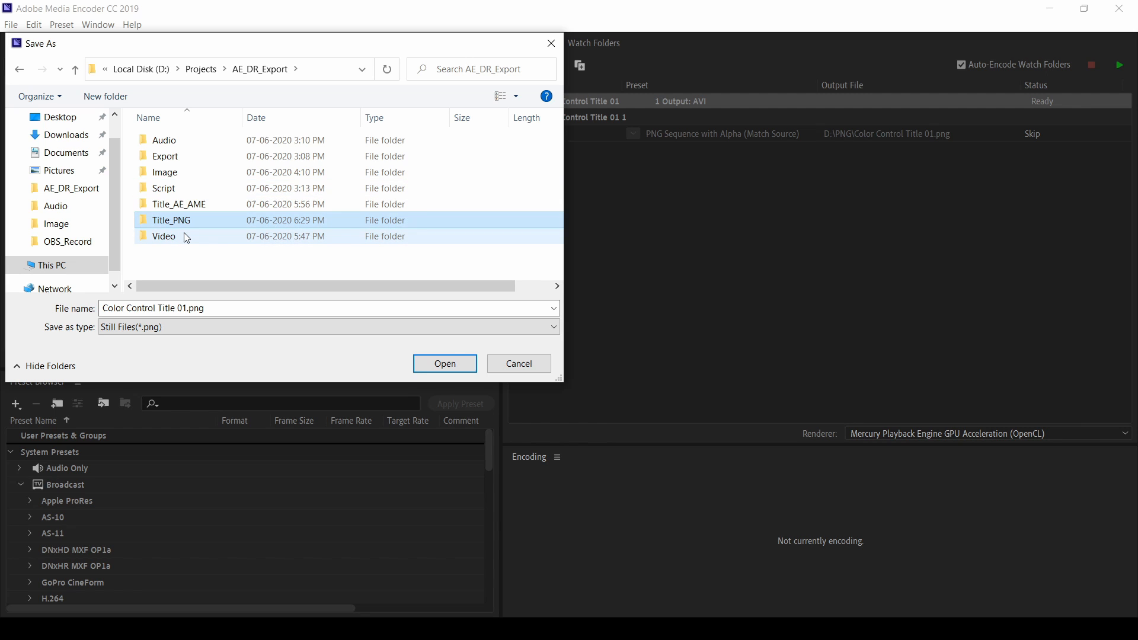
pyautogui.doubleClick(171, 220)
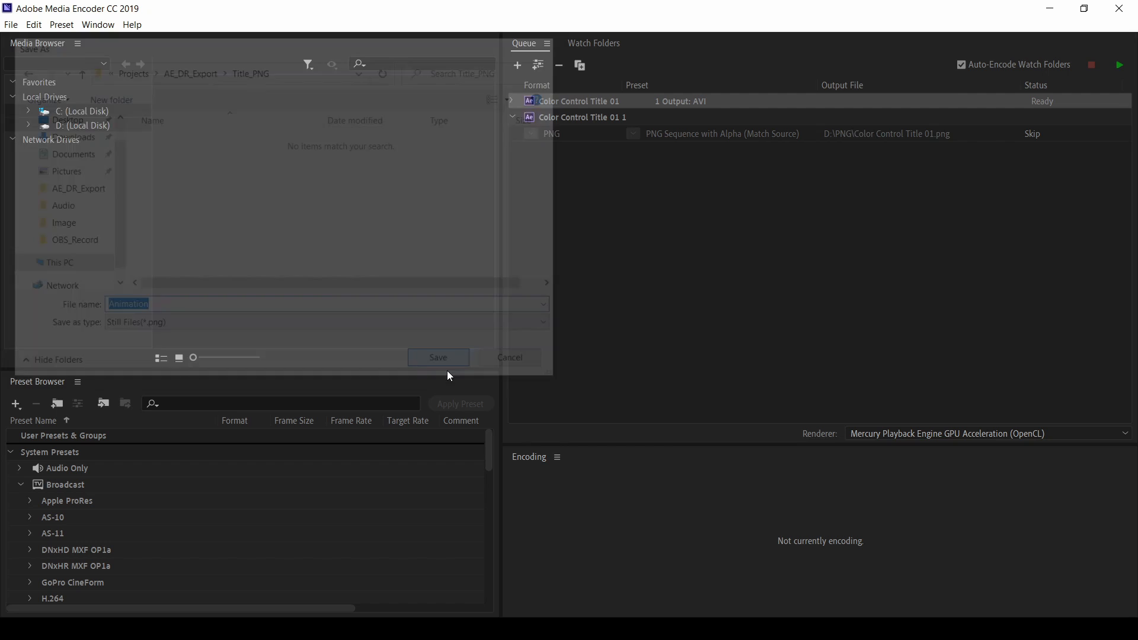
pyautogui.click(438, 357)
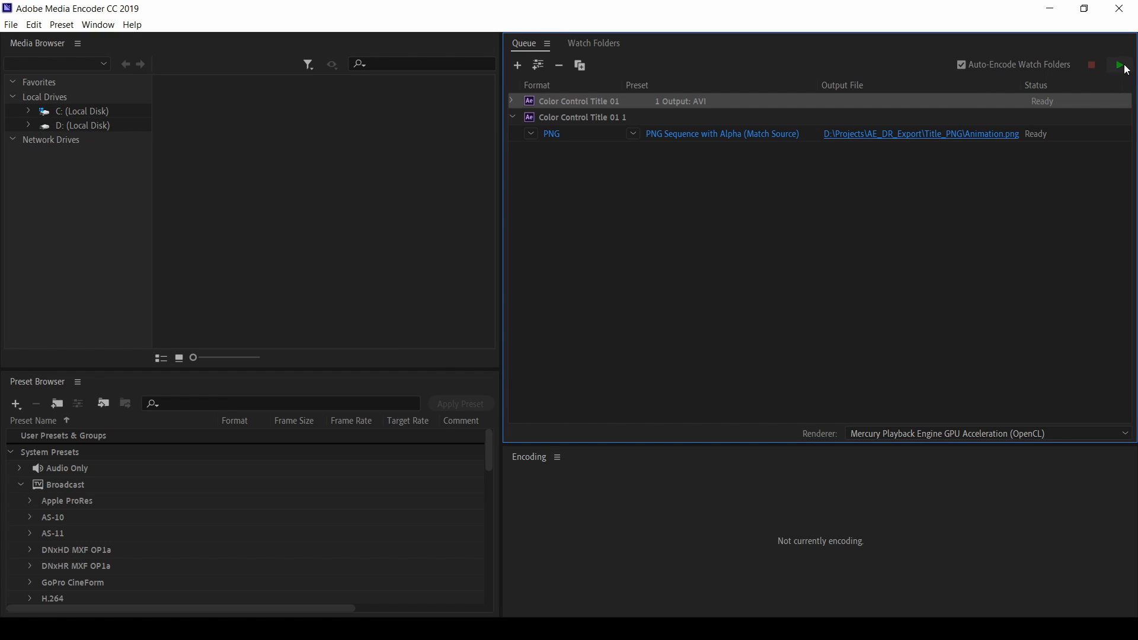
# Start the Media Encoder queue to render the 480 Animation PNG frames
pyautogui.click(1119, 65)
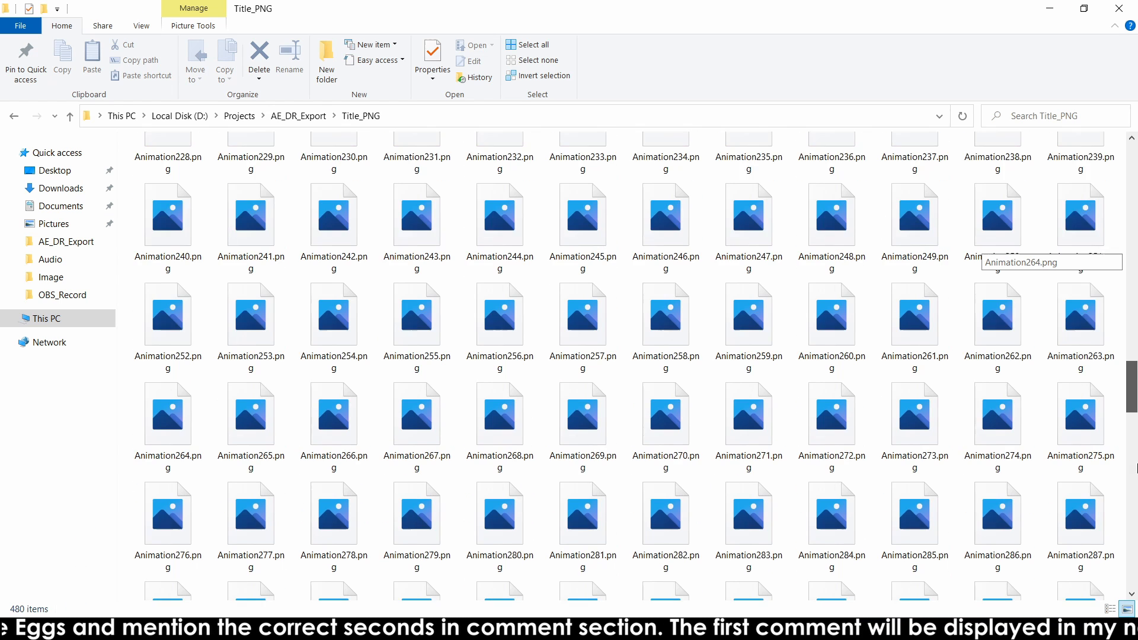
# Scroll through the rendered Animation frames in the Title_PNG folder
pyautogui.scroll(-3)
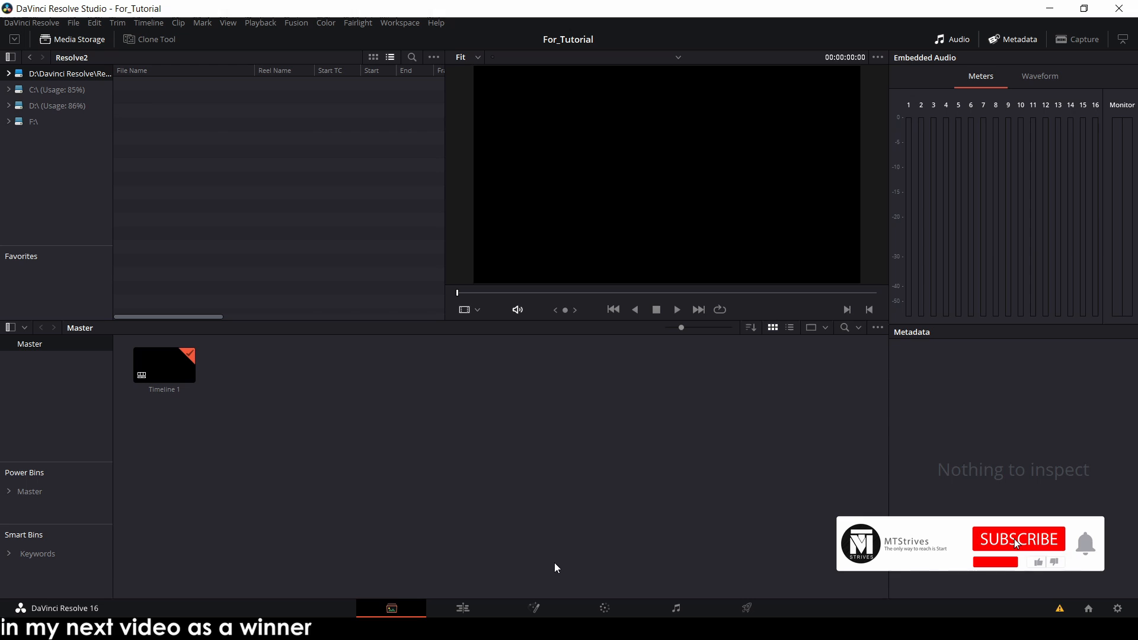
# Create and open a new DaVinci Resolve project named Title_from_AE
pyautogui.click(74, 22)
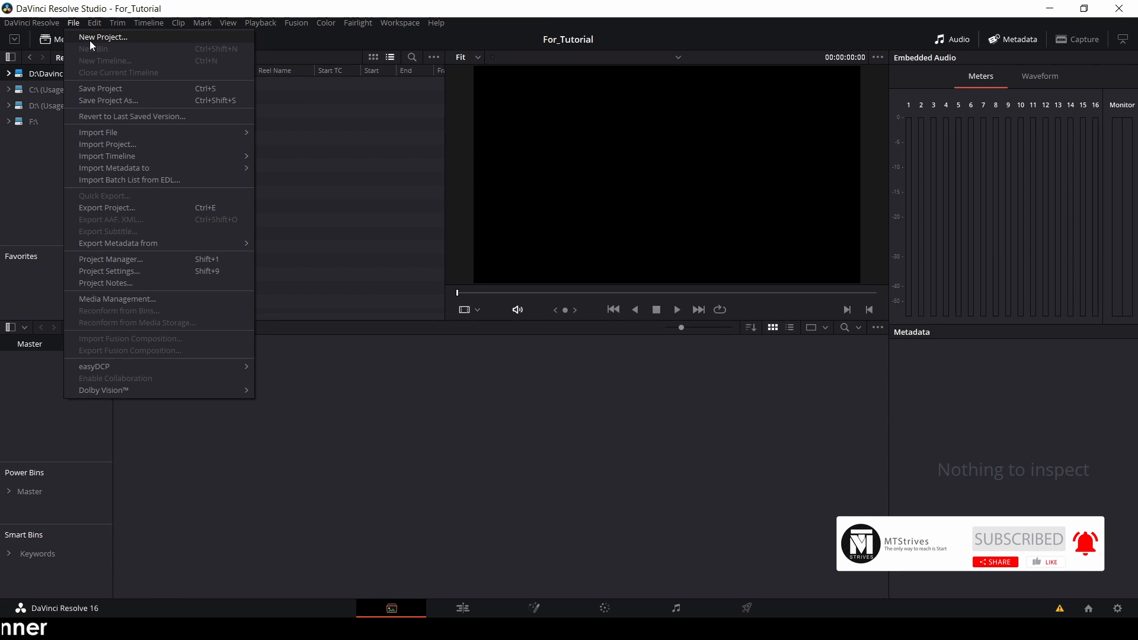
pyautogui.click(101, 37)
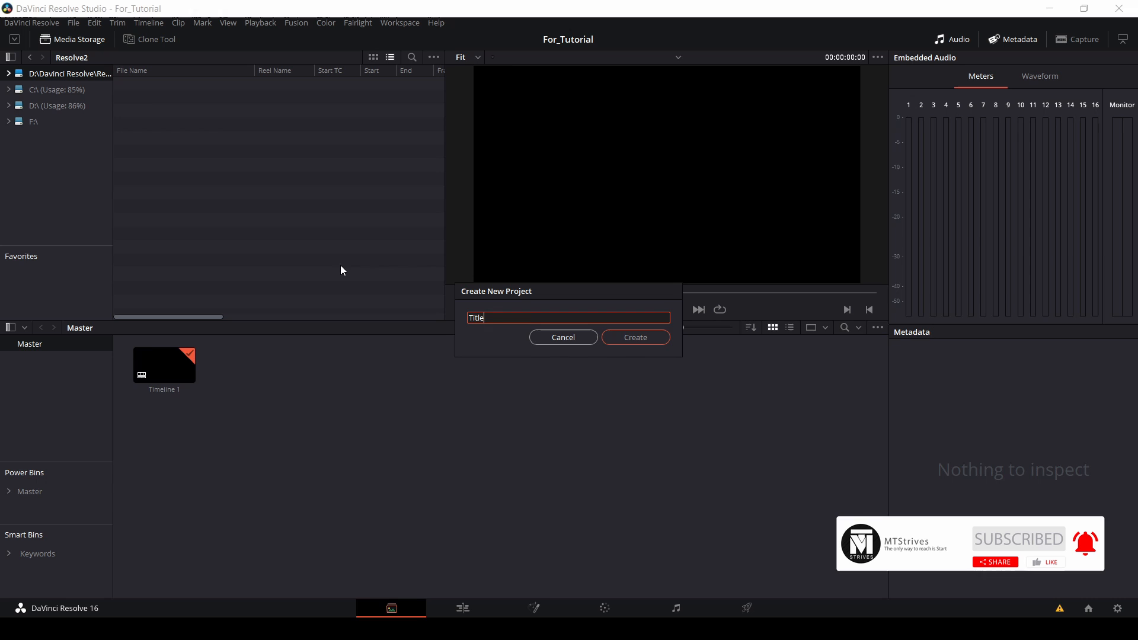
pyautogui.write('Title_from_AE')
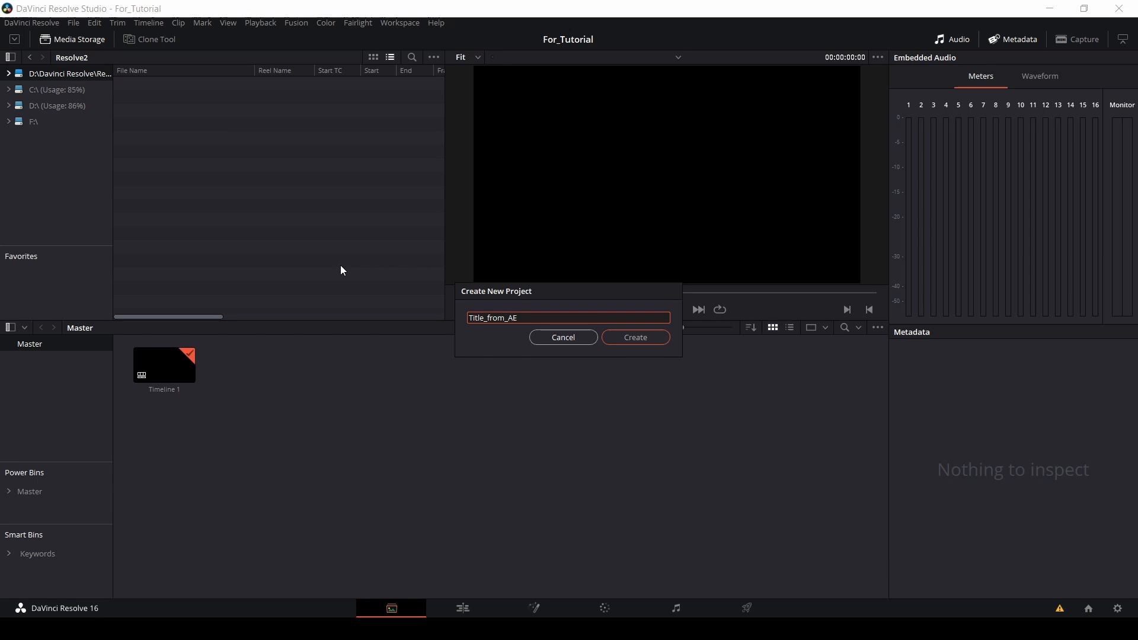
pyautogui.click(635, 337)
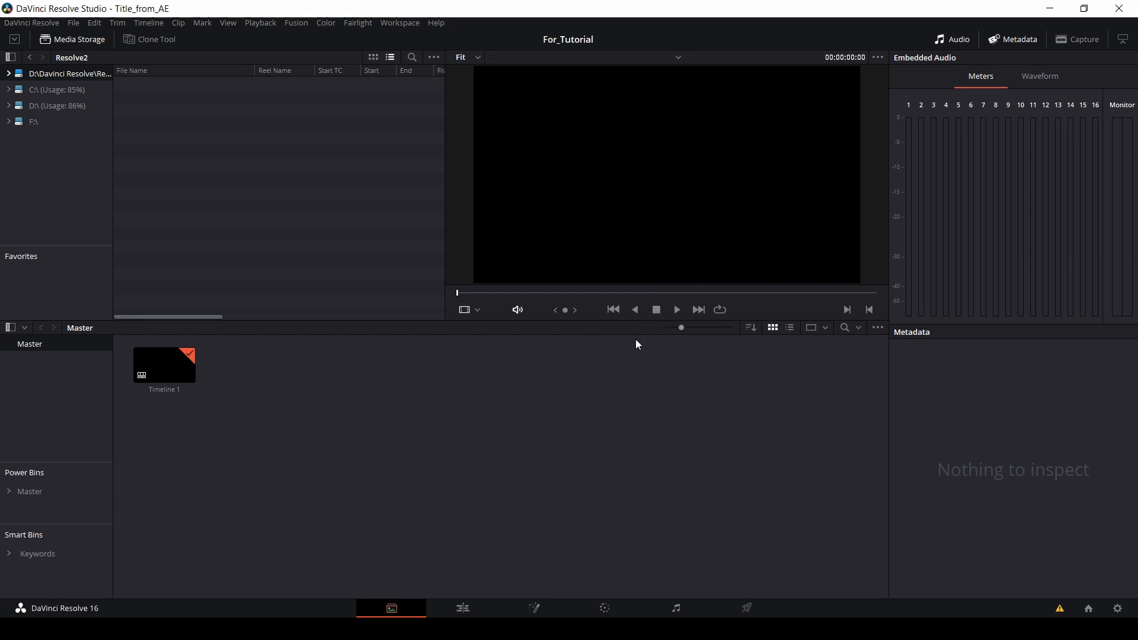
pyautogui.click(462, 608)
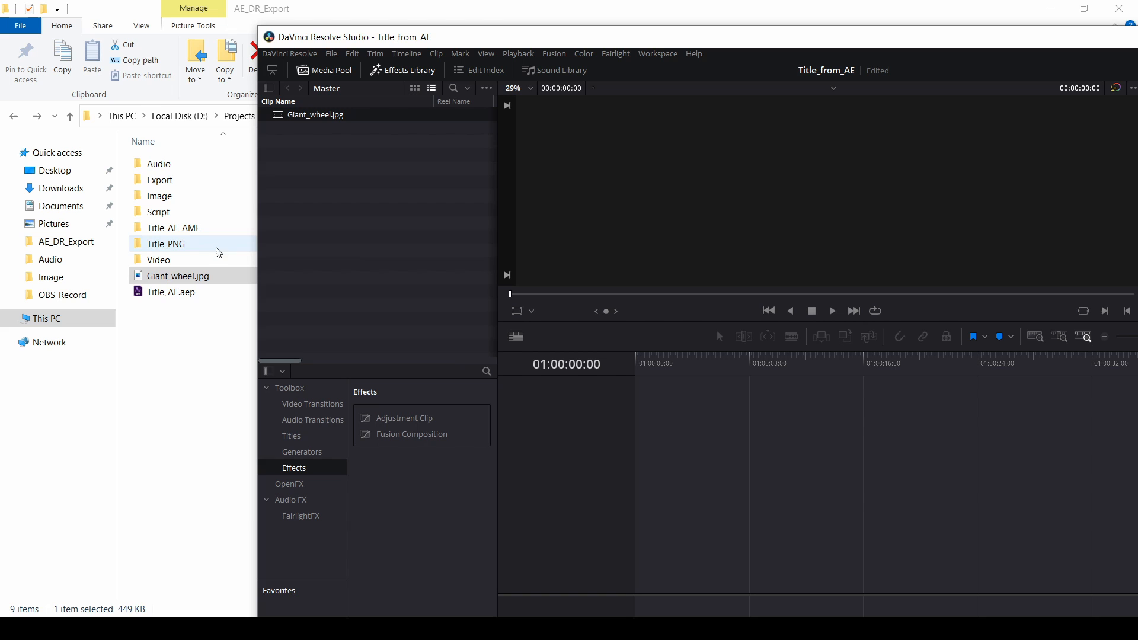
# Import Giant_wheel.jpg and the Title_PNG Animation sequence, placing both on Timeline 1
pyautogui.click(166, 244)
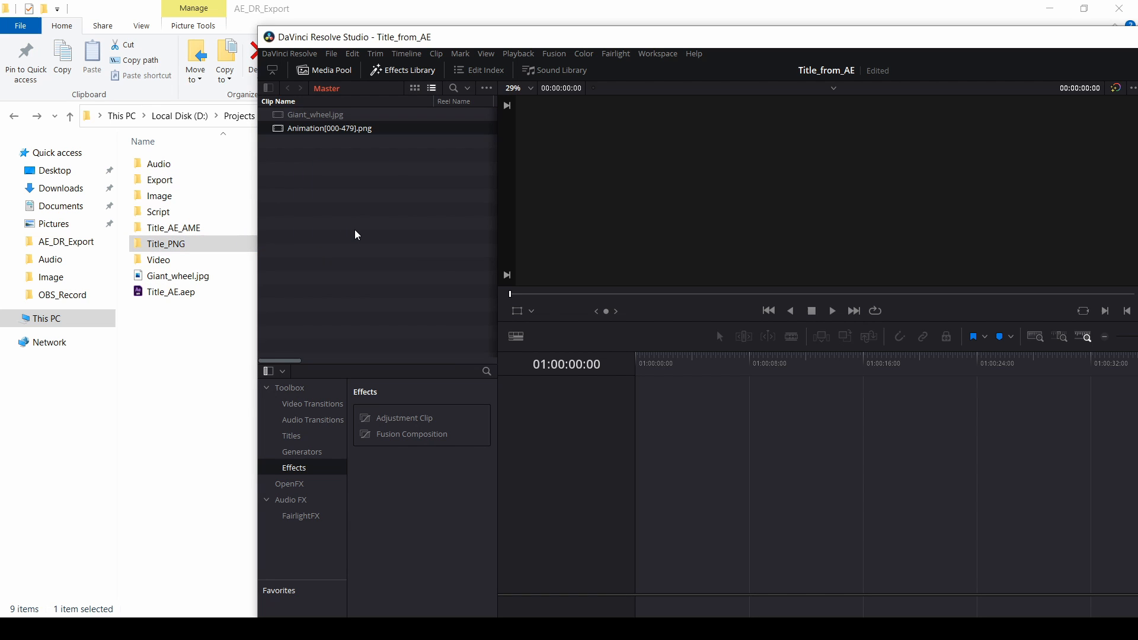
pyautogui.click(166, 244)
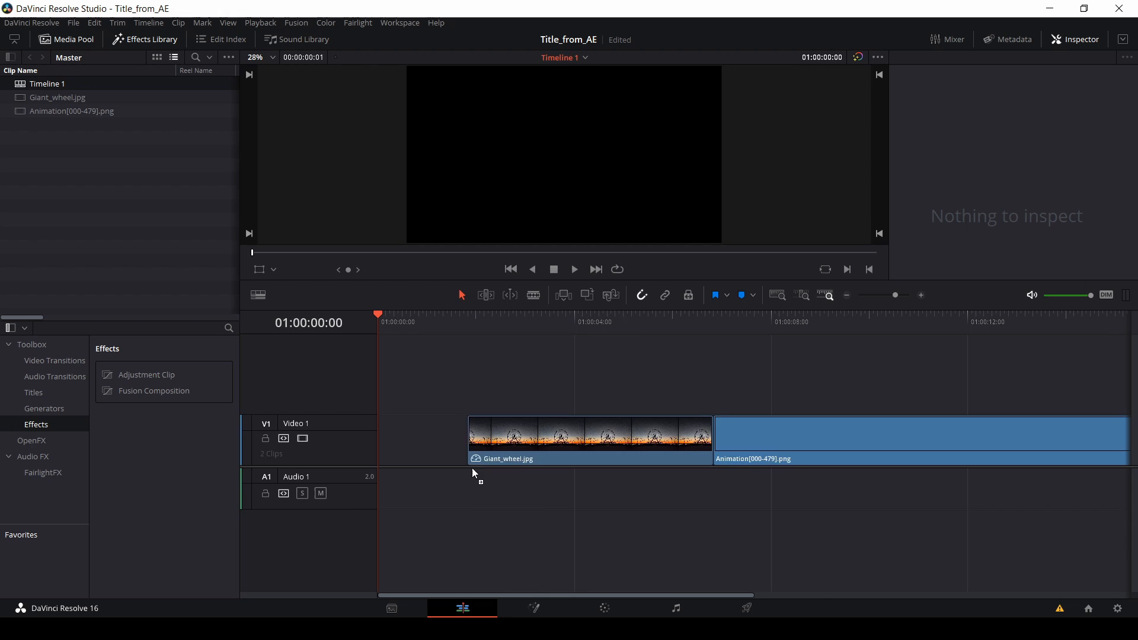
# Stack the Animation clip on Video 2 over a lengthened Giant_wheel.jpg on Video 1
pyautogui.click(471, 443)
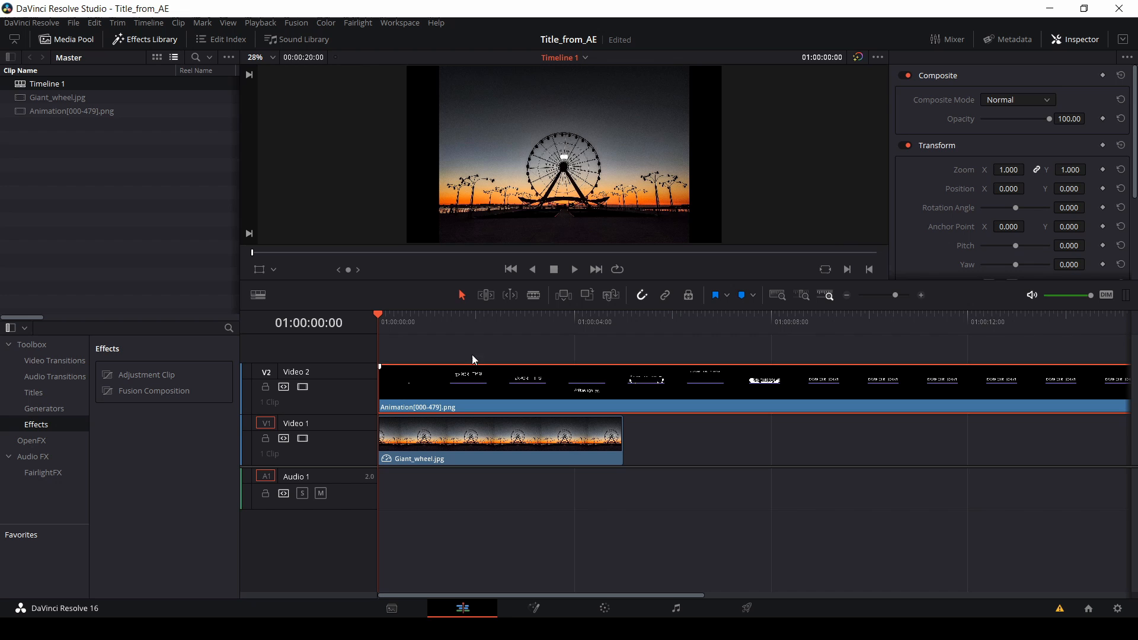
pyautogui.click(499, 441)
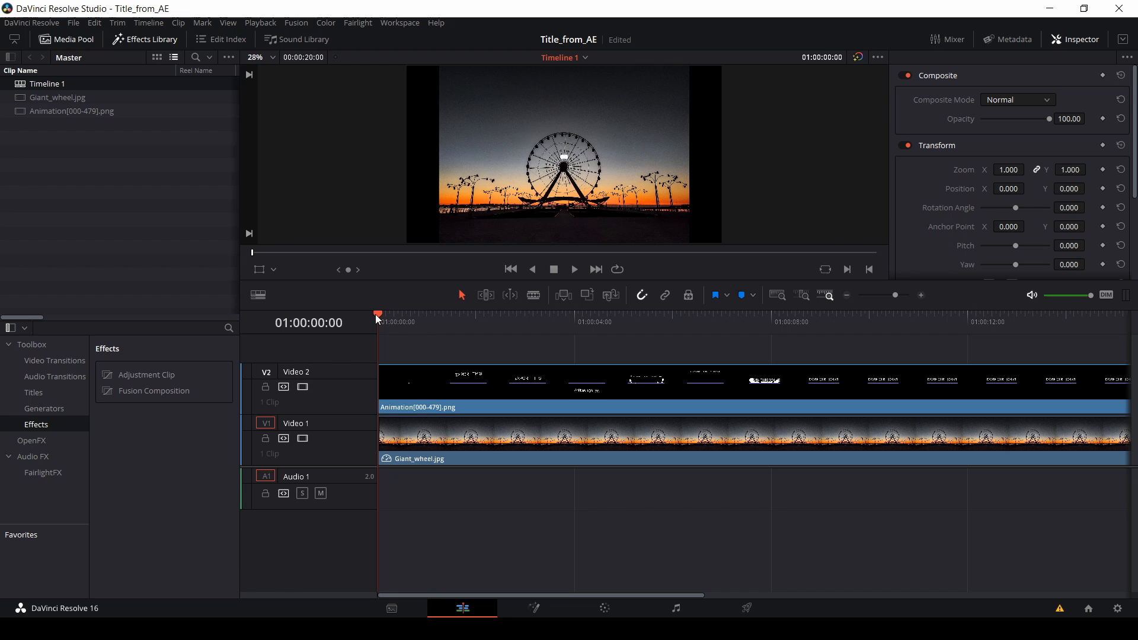
# Play Timeline 1 and scrub back to about two seconds to review the layered title
pyautogui.click(574, 269)
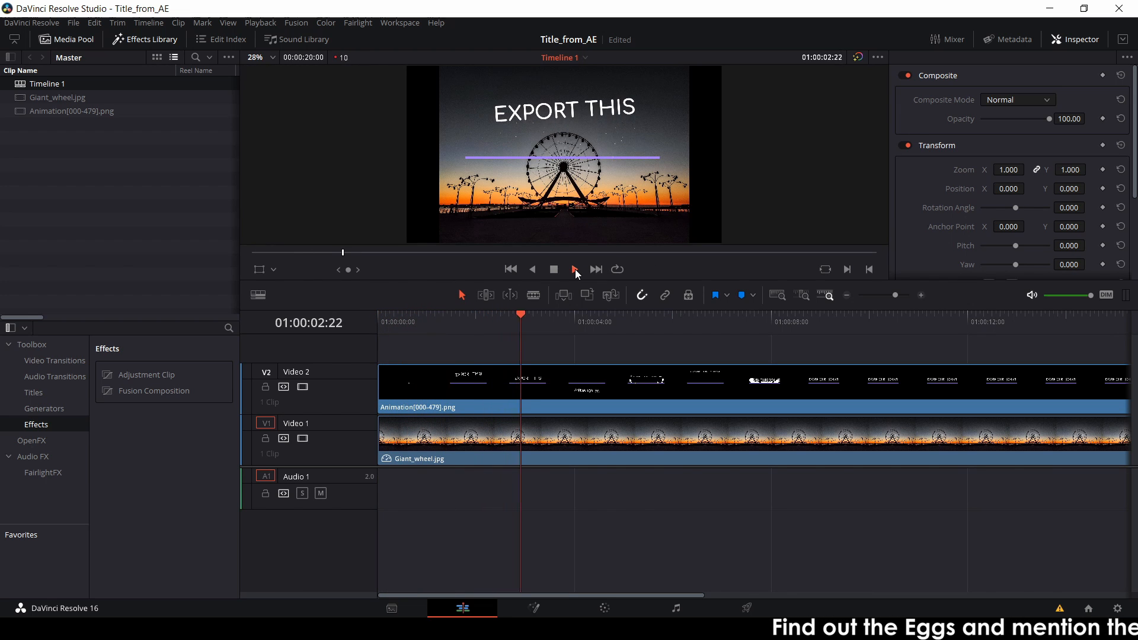
pyautogui.click(575, 270)
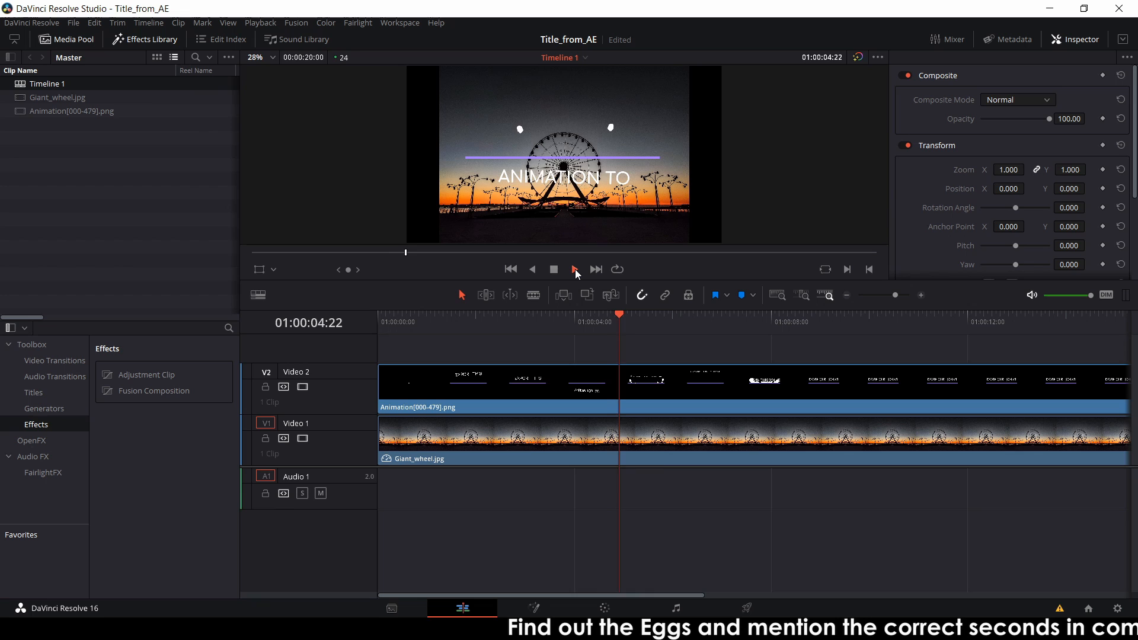
pyautogui.click(575, 269)
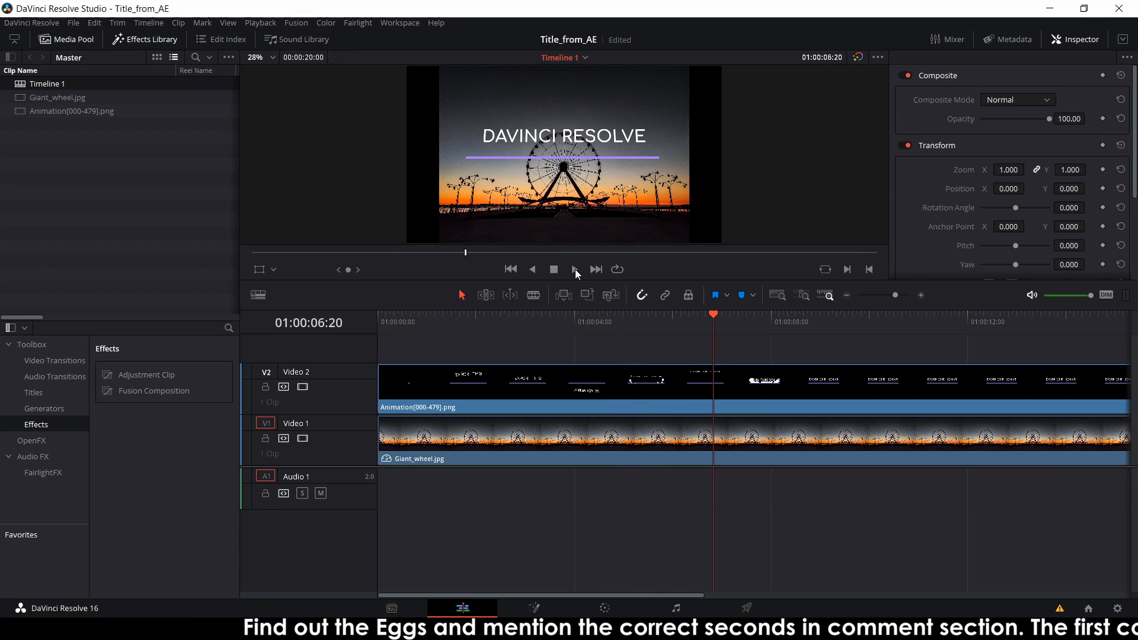
pyautogui.click(521, 322)
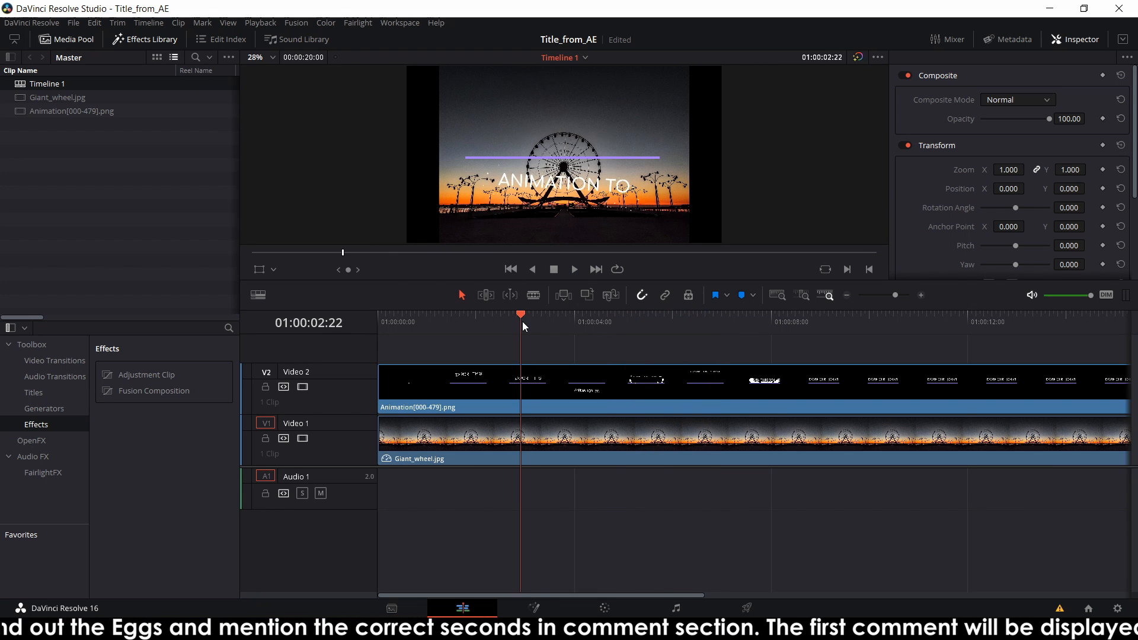
pyautogui.click(914, 321)
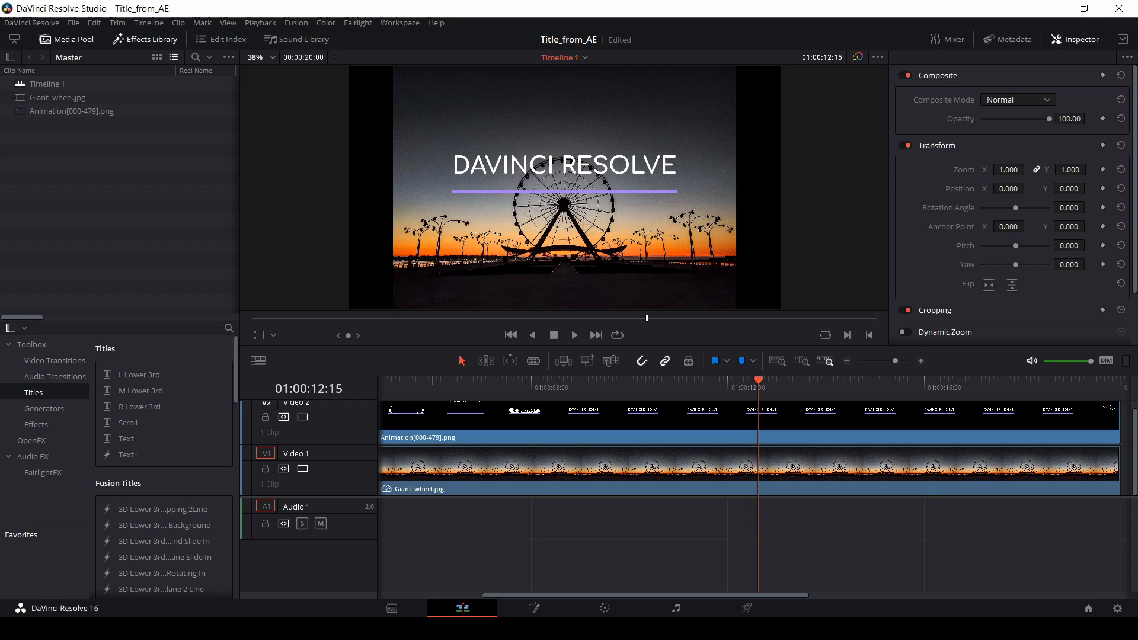
pyautogui.moveTo(338, 576)
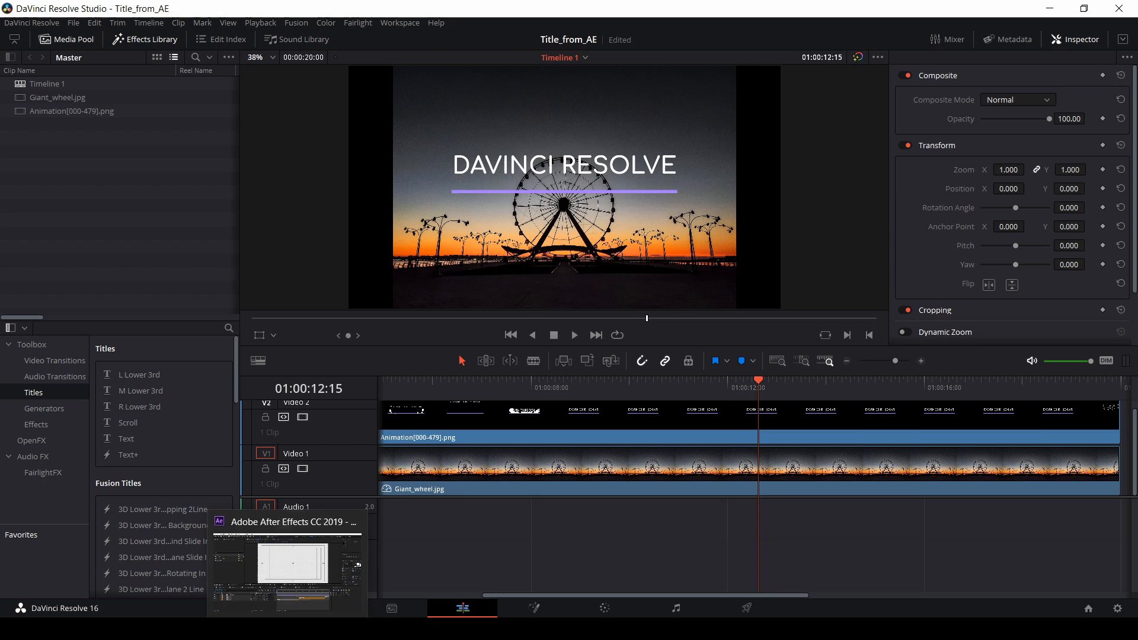
# Add Color Control Title 01 to the render queue and send it to Media Encoder
pyautogui.click(288, 563)
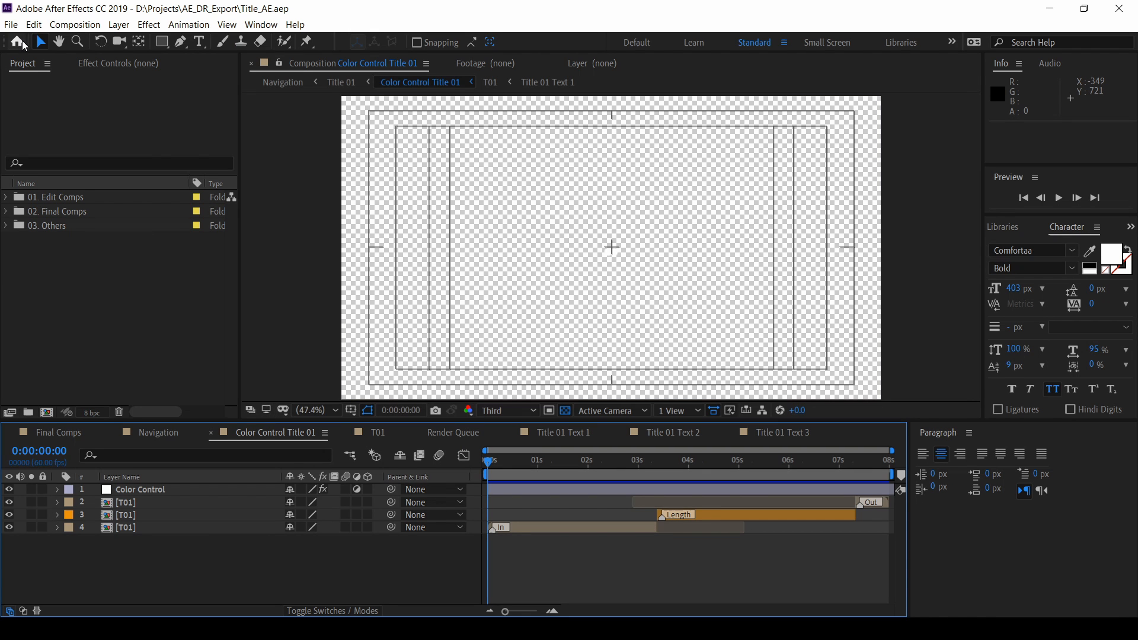
pyautogui.click(9, 24)
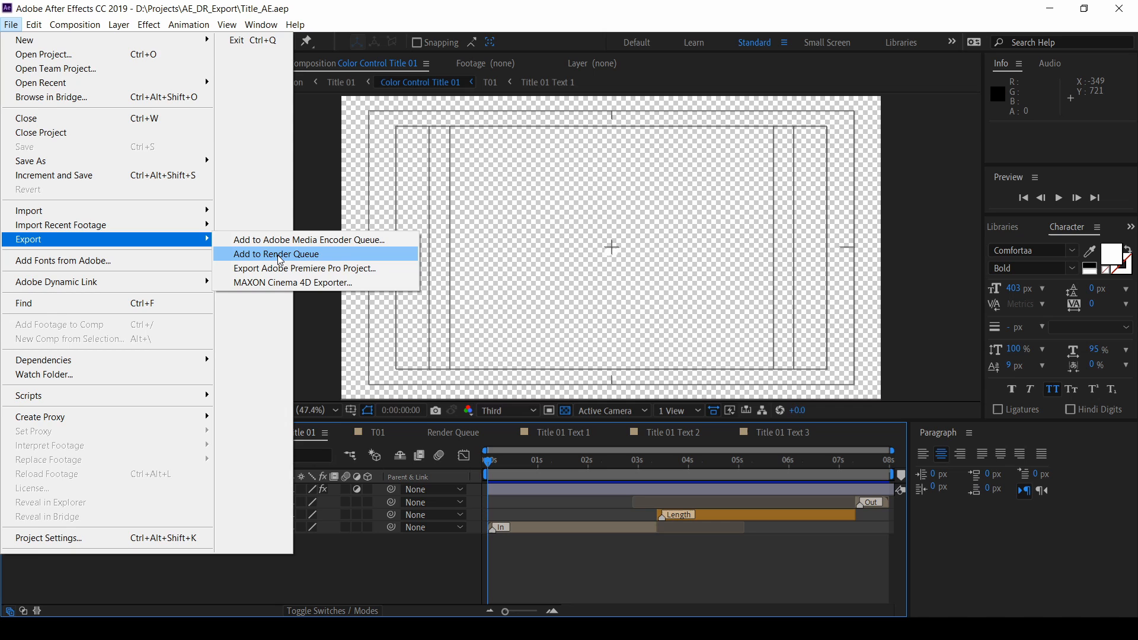
pyautogui.click(275, 254)
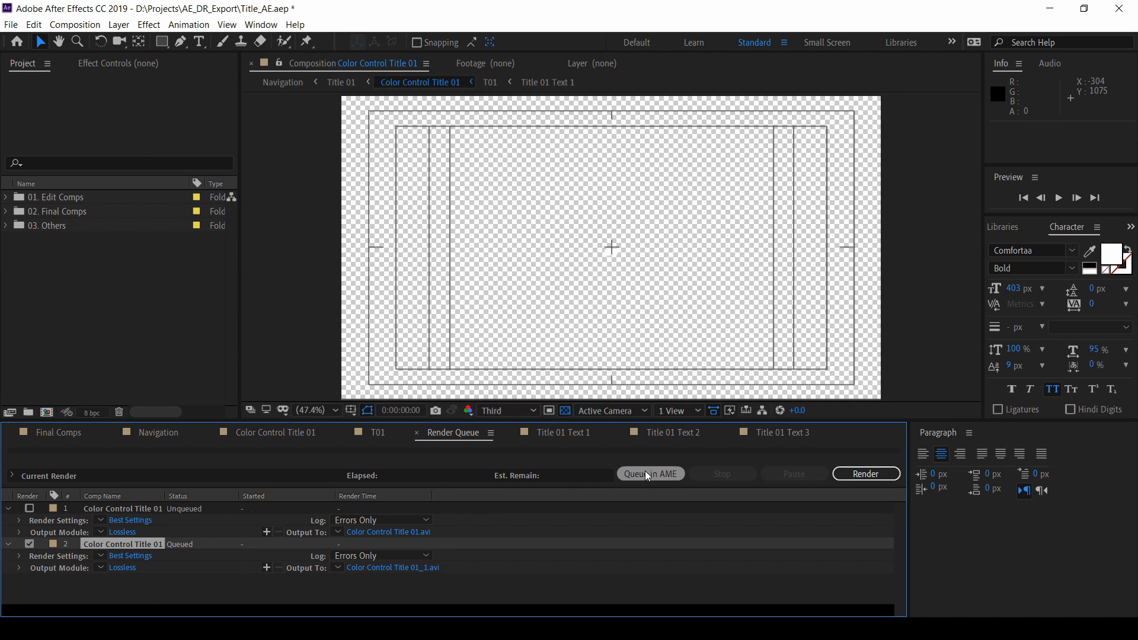
pyautogui.moveTo(654, 478)
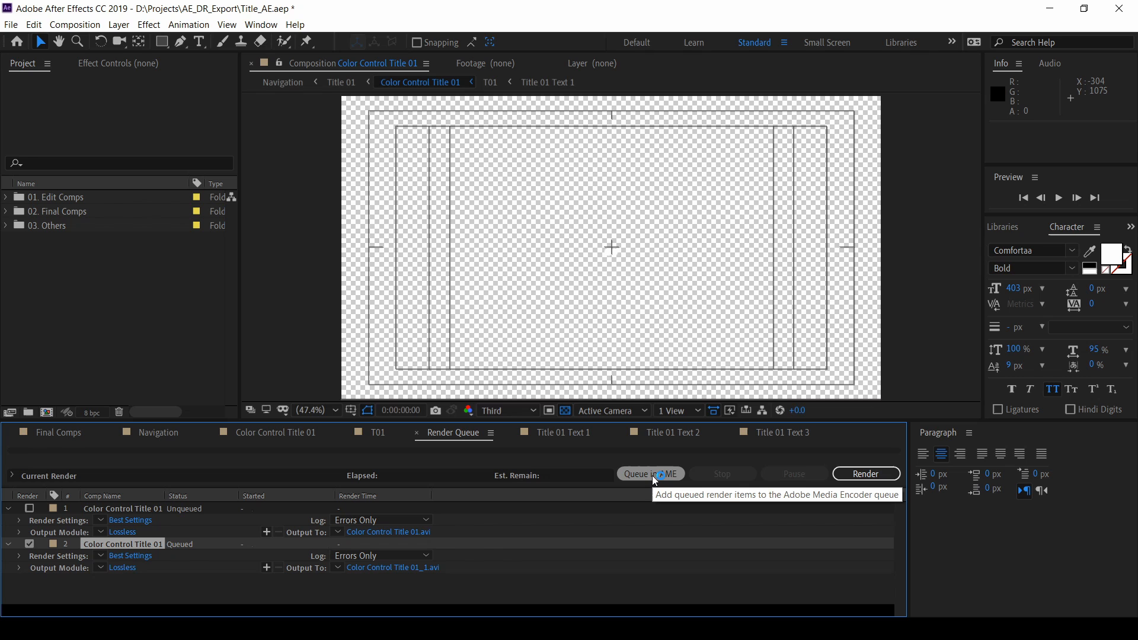
pyautogui.moveTo(654, 481)
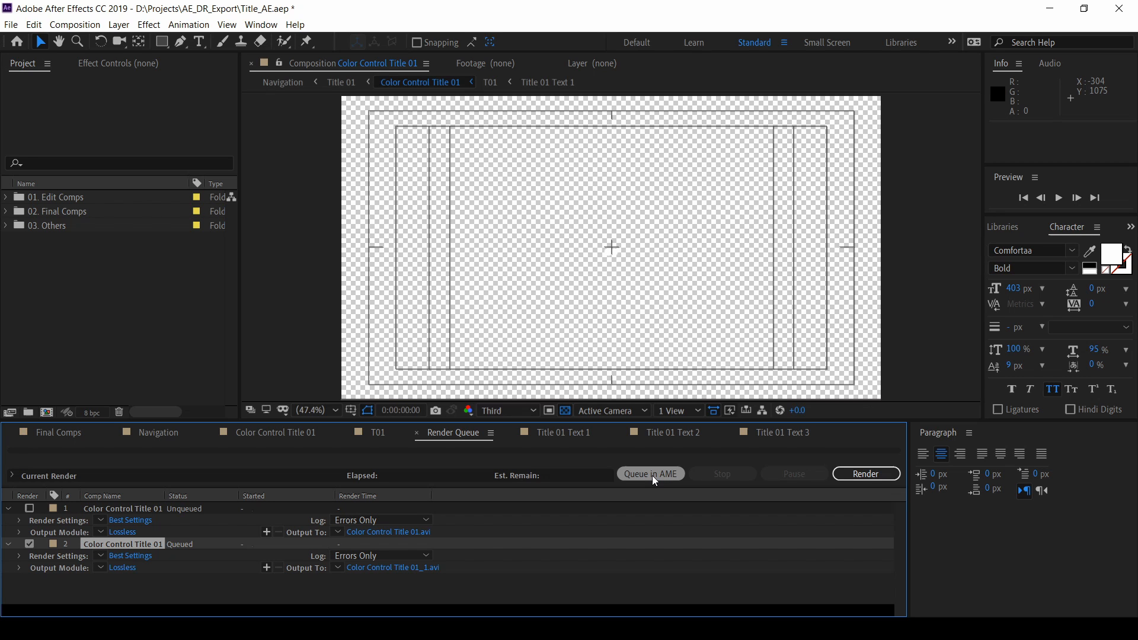
pyautogui.click(650, 473)
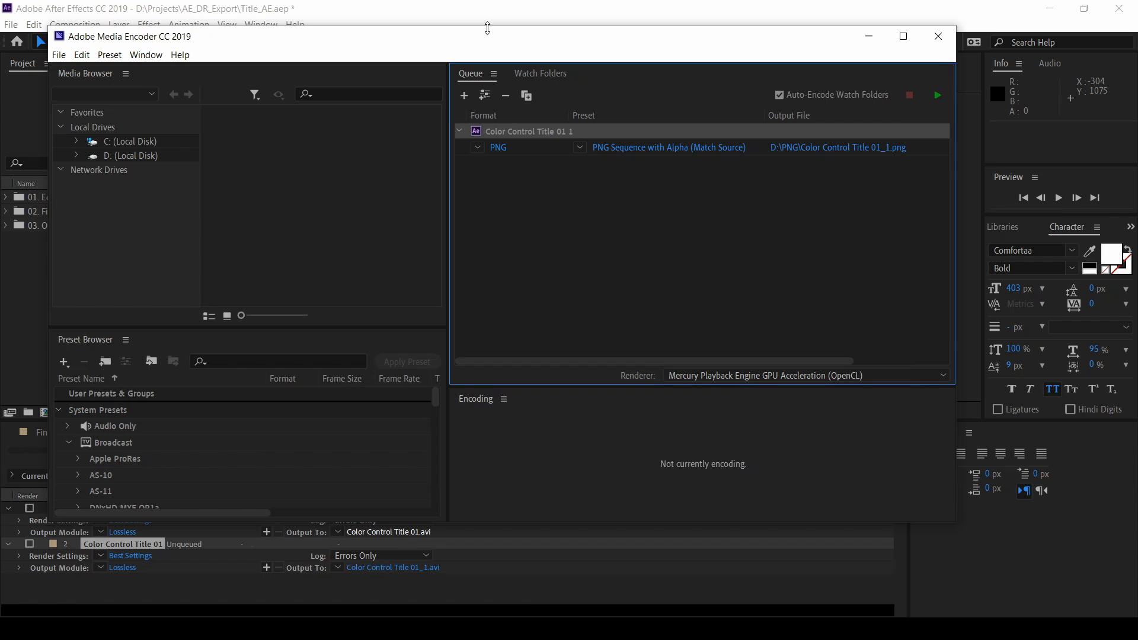
# Change the queued item's format from PNG to QuickTime with the Apple ProRes 4444 with alpha preset
pyautogui.click(903, 35)
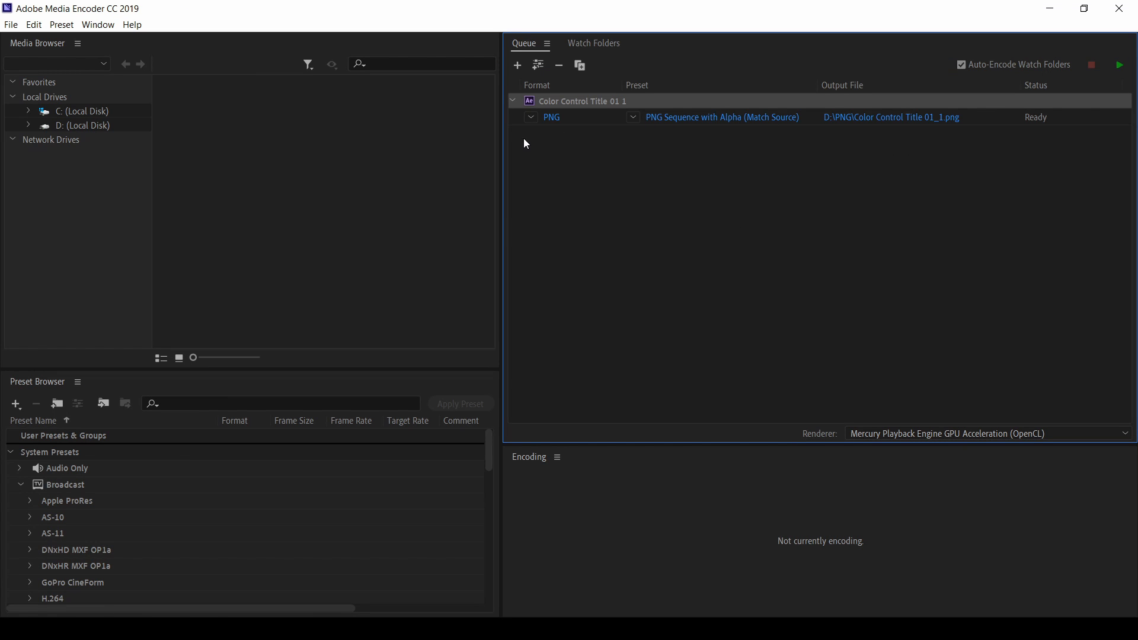
pyautogui.moveTo(570, 143)
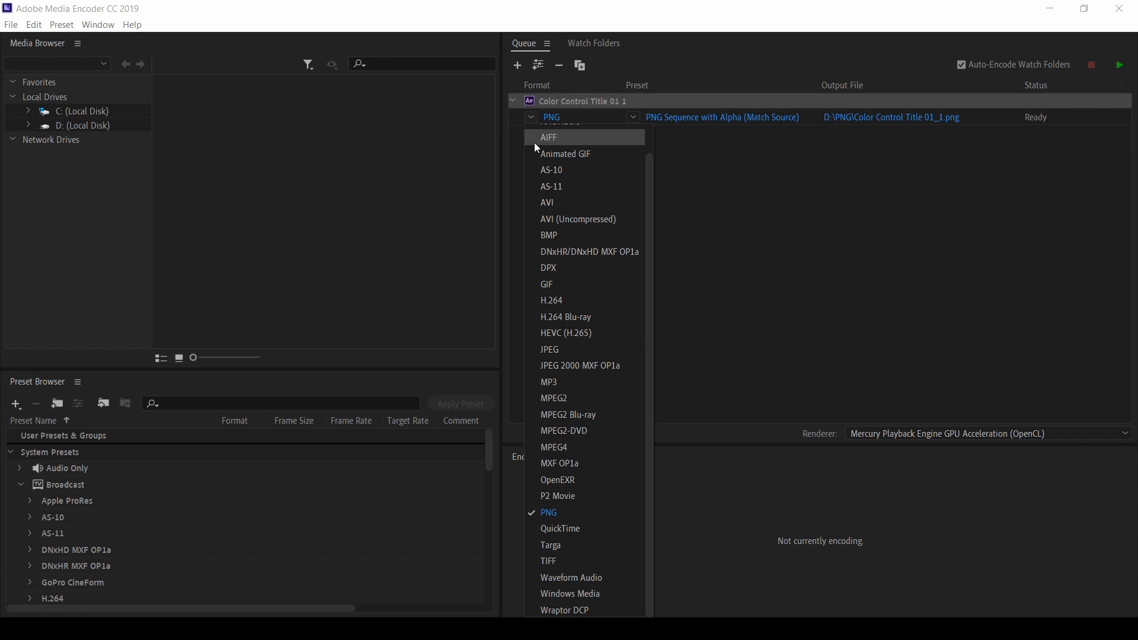
pyautogui.moveTo(576, 528)
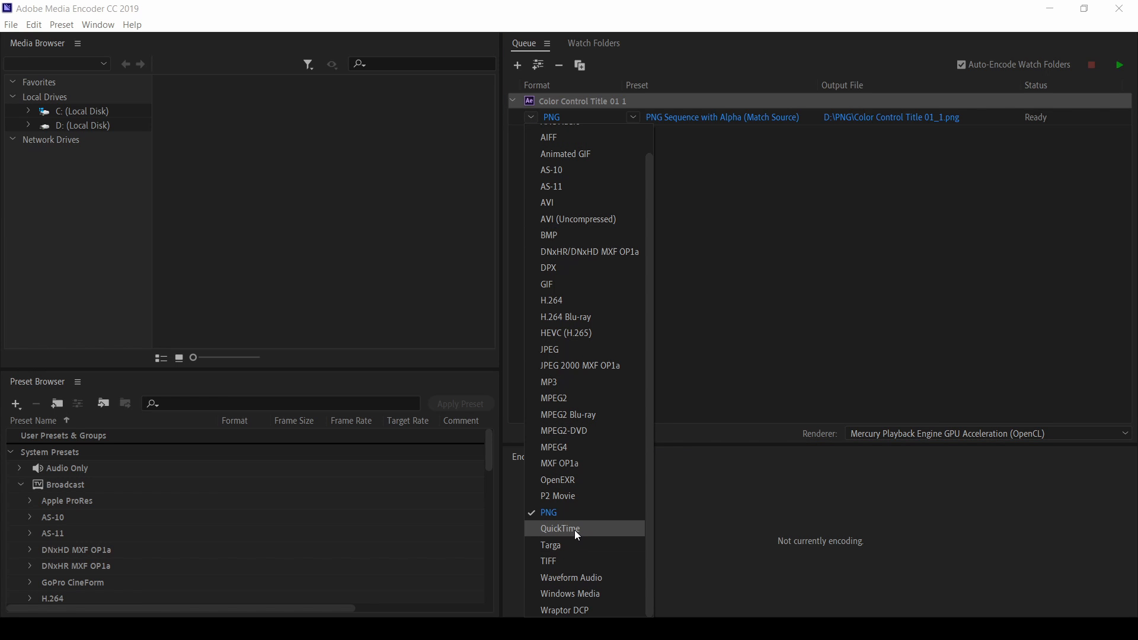
pyautogui.click(560, 528)
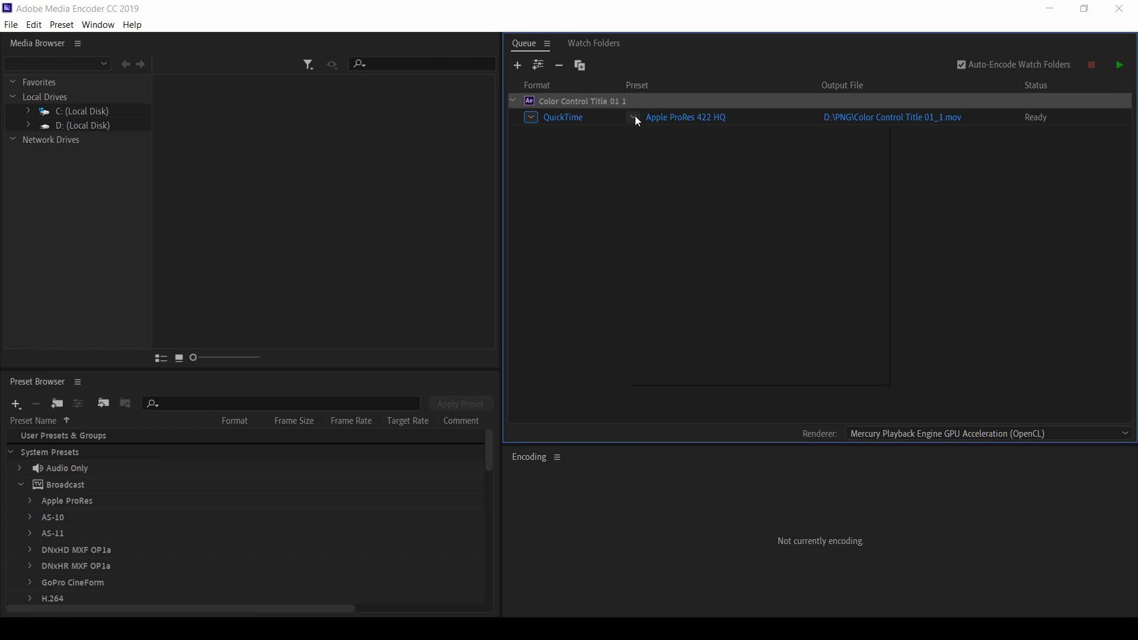
pyautogui.click(633, 117)
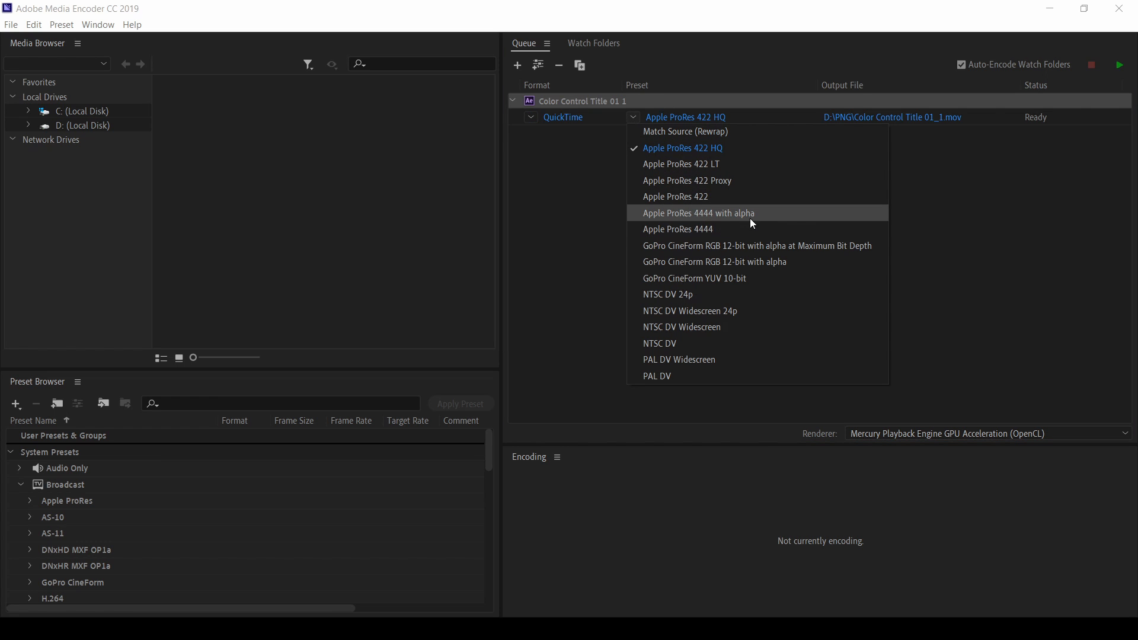
pyautogui.moveTo(714, 224)
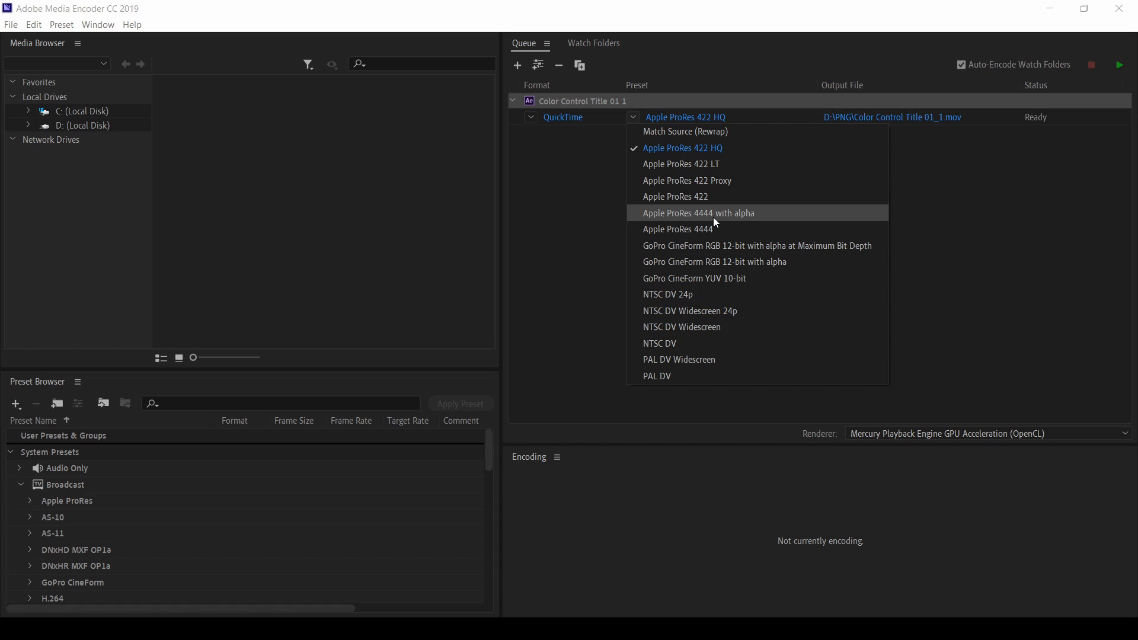
pyautogui.moveTo(725, 224)
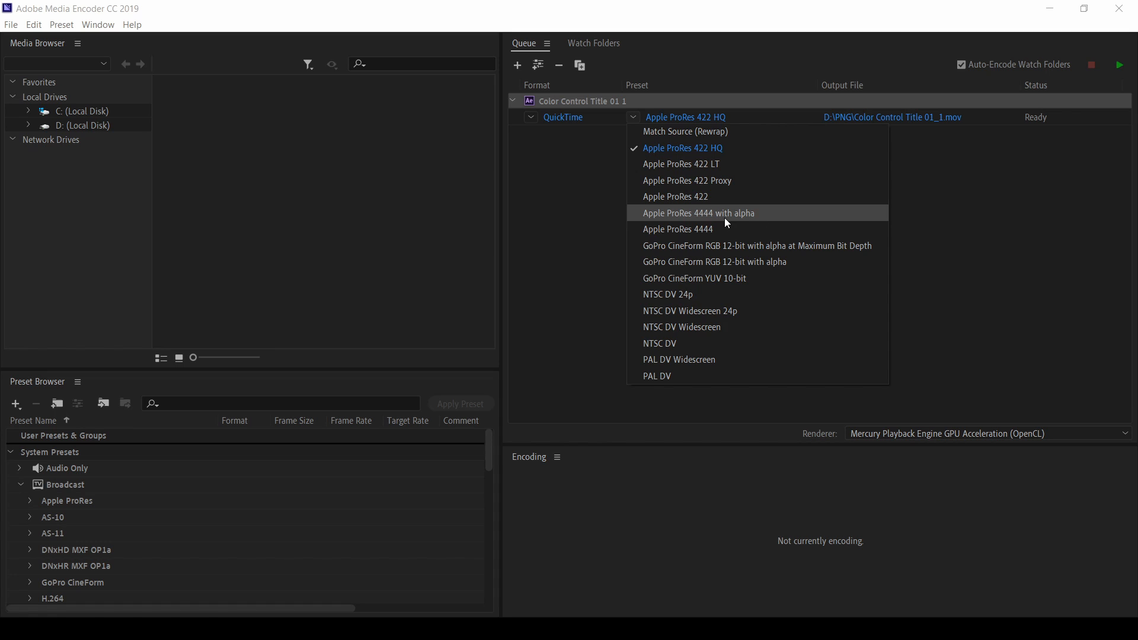
pyautogui.click(698, 213)
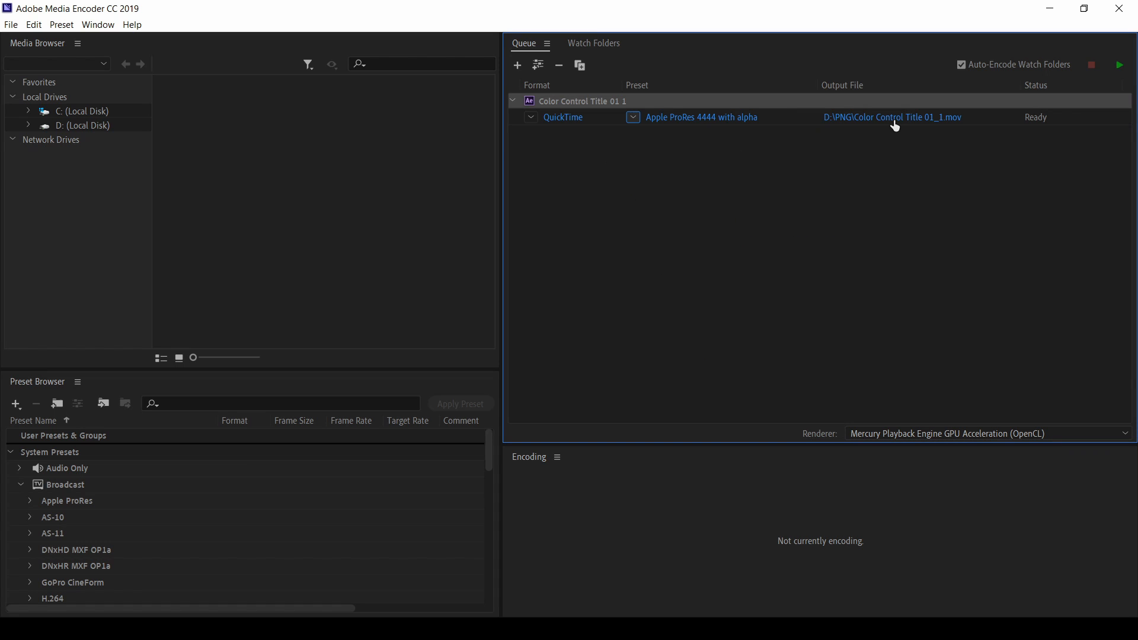
pyautogui.moveTo(874, 123)
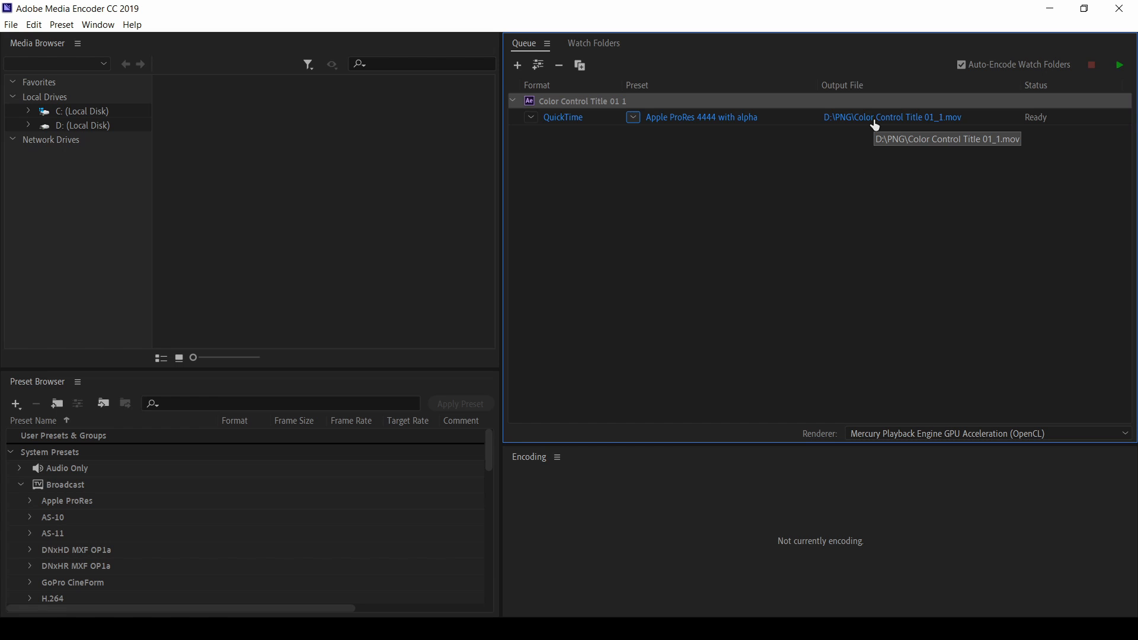
pyautogui.moveTo(875, 125)
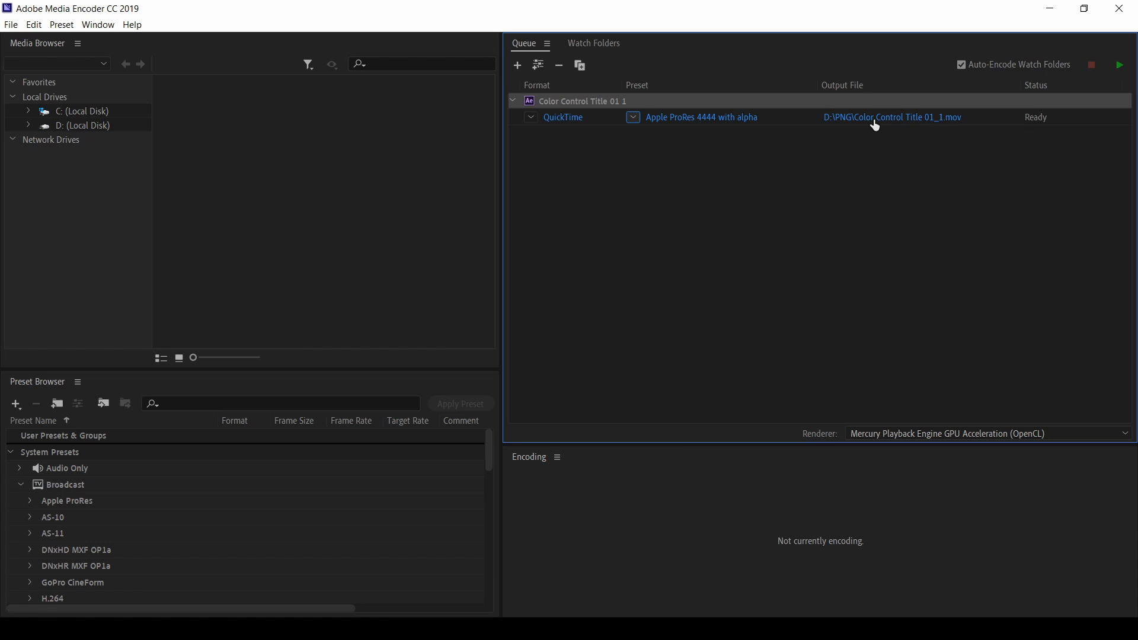
# Save the output as Animation_with_Alpha.mov in the AE_DR_Export folder
pyautogui.click(891, 117)
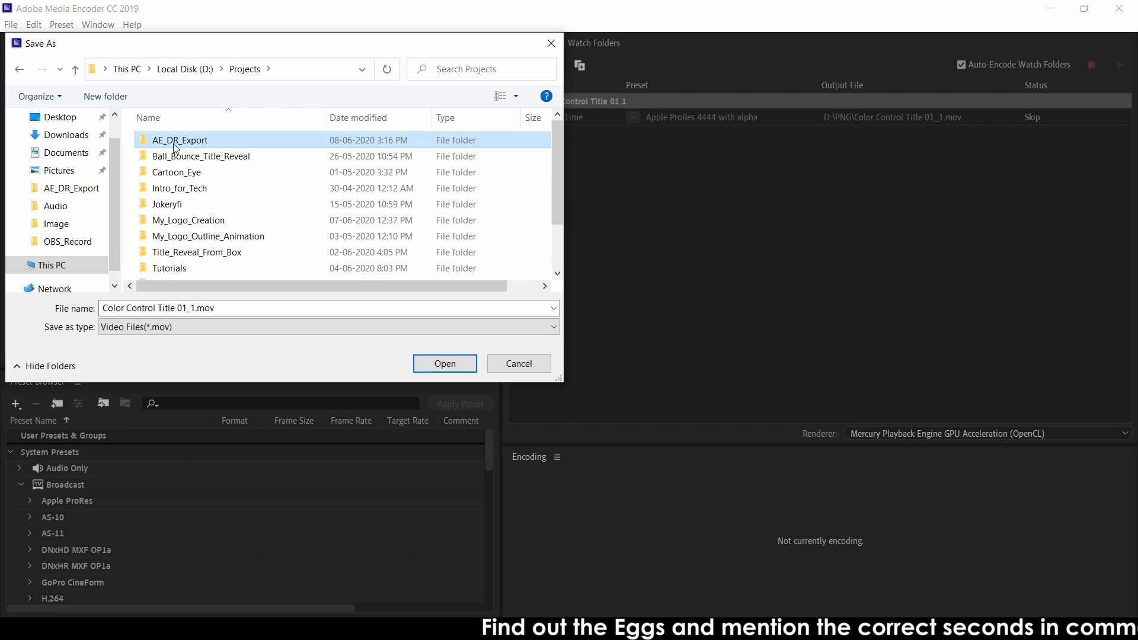
pyautogui.doubleClick(178, 140)
pyautogui.write('Animation_with_Alpha')
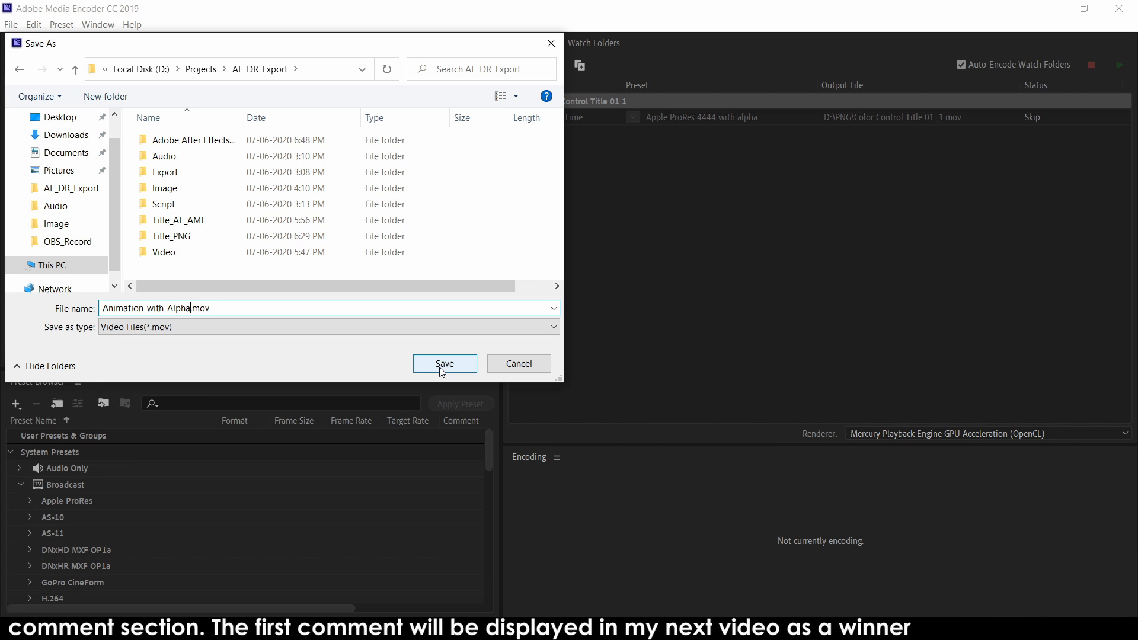
pyautogui.click(444, 363)
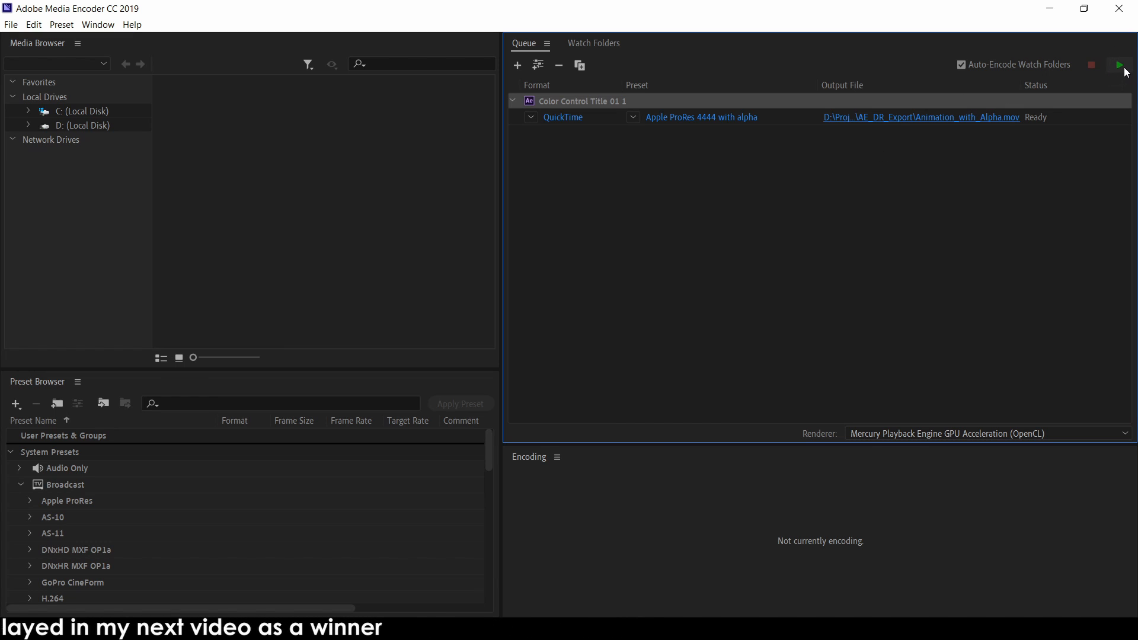
pyautogui.moveTo(1120, 65)
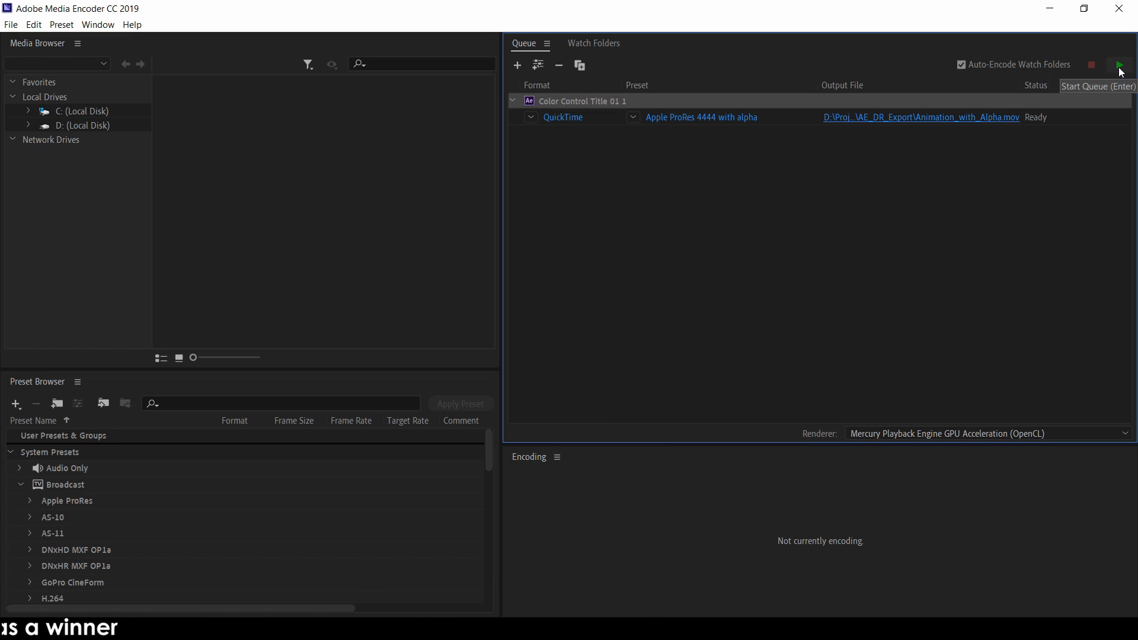
# Start the queue and encode Animation_with_Alpha.mov until it shows Done
pyautogui.click(1119, 65)
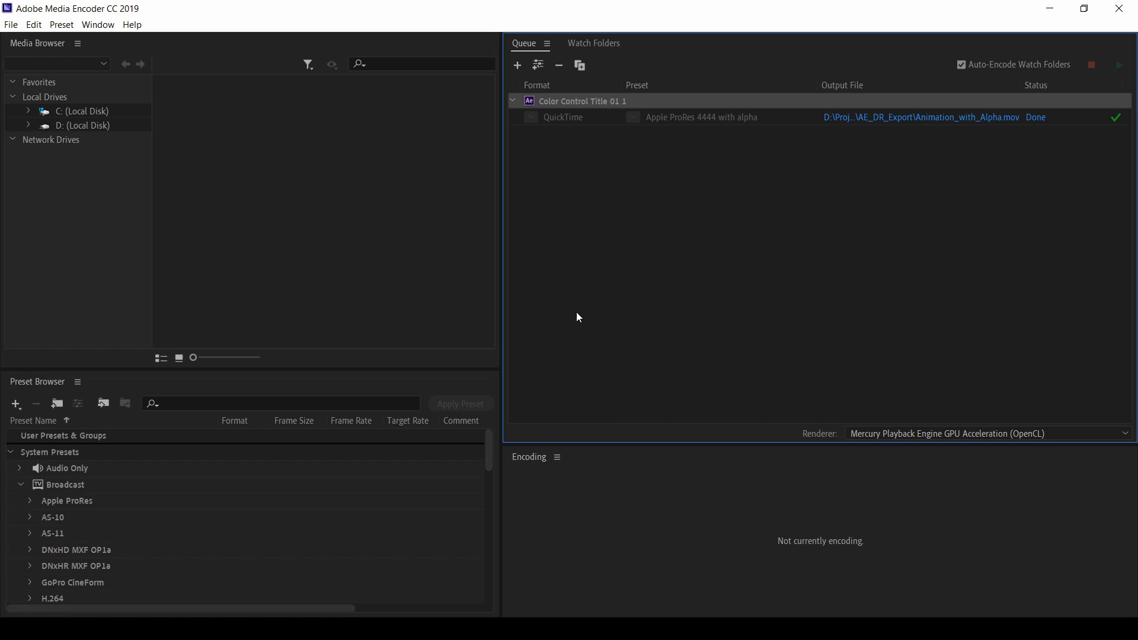
pyautogui.moveTo(184, 536)
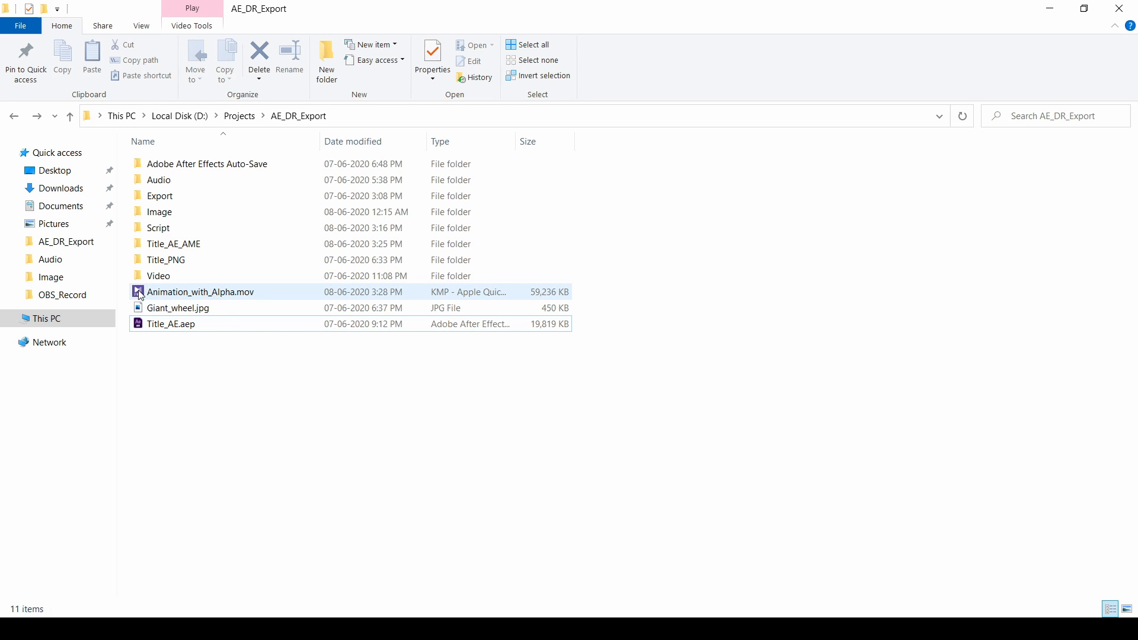
pyautogui.moveTo(195, 297)
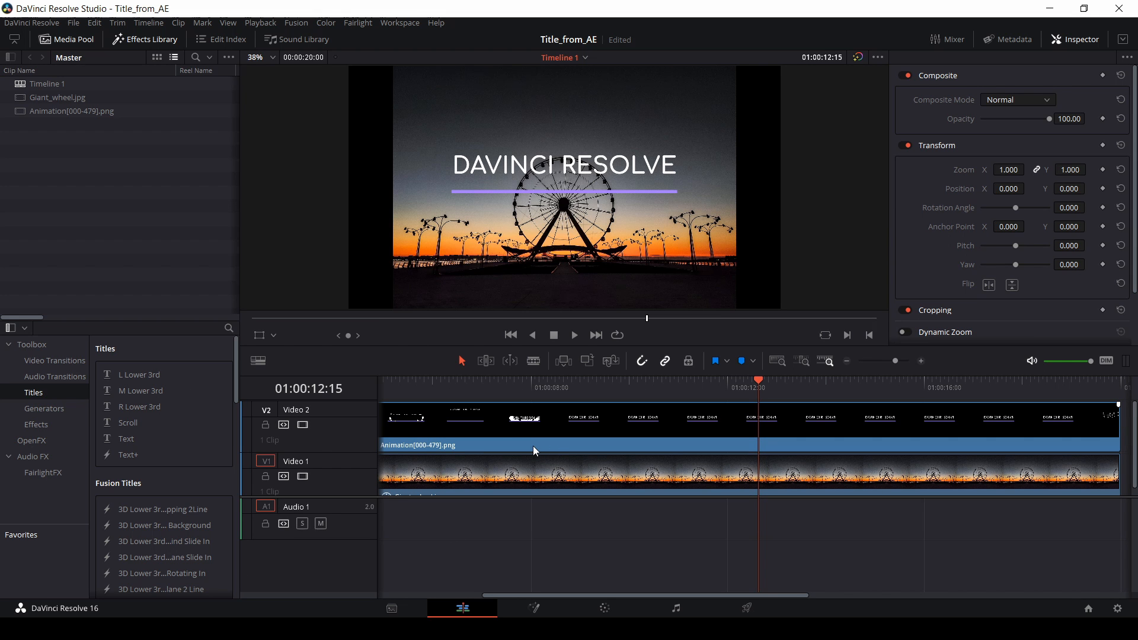
# Delete the Animation PNG clip from Video 2 and remove the PNG sequence from the Media Pool
pyautogui.click(500, 431)
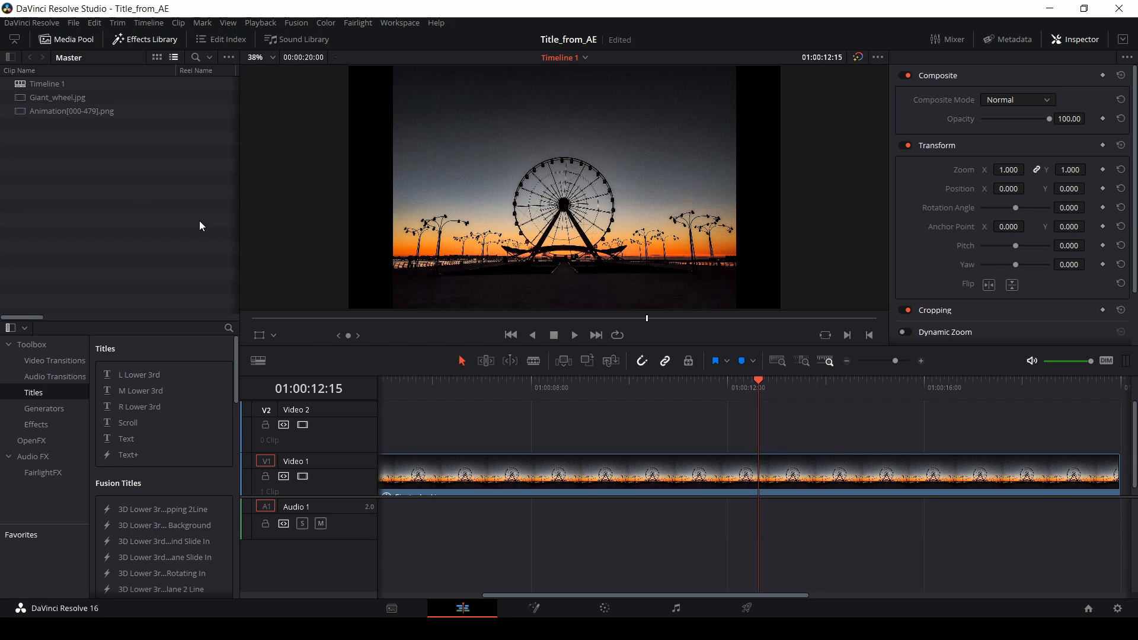
pyautogui.click(72, 111)
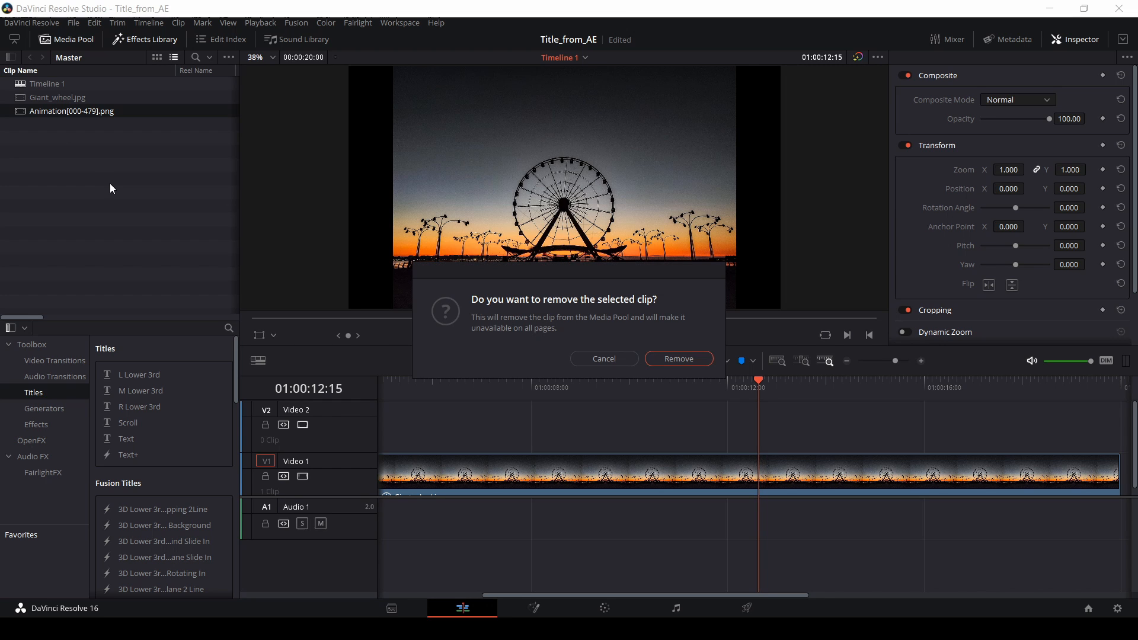
pyautogui.click(679, 358)
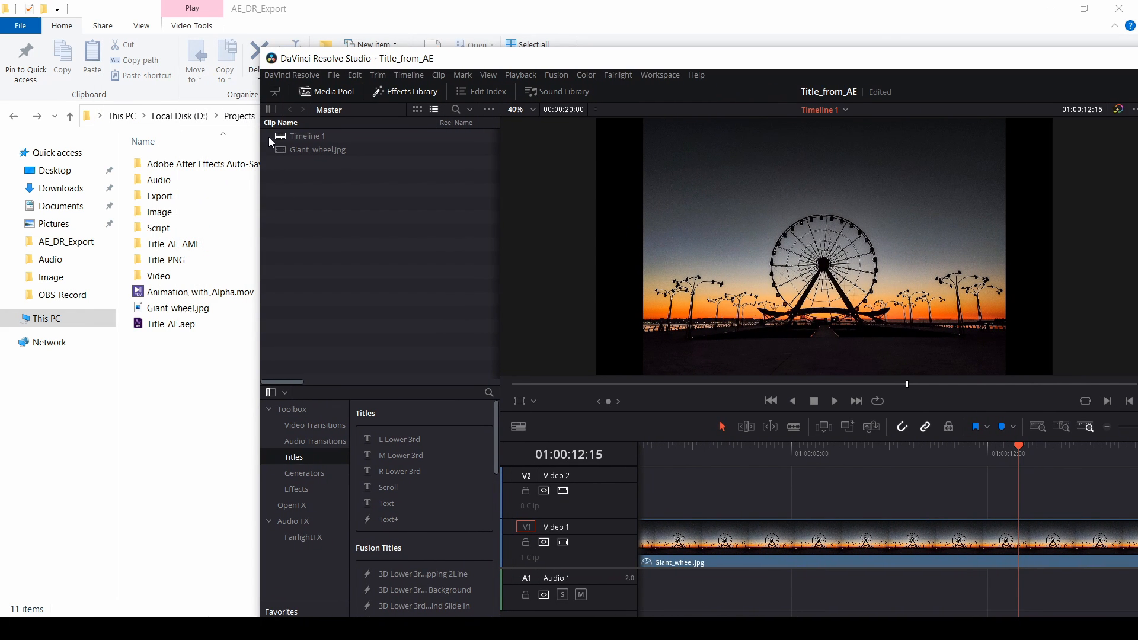
# Import Animation_with_Alpha.mov into the Master bin next to Giant_wheel.jpg
pyautogui.click(200, 292)
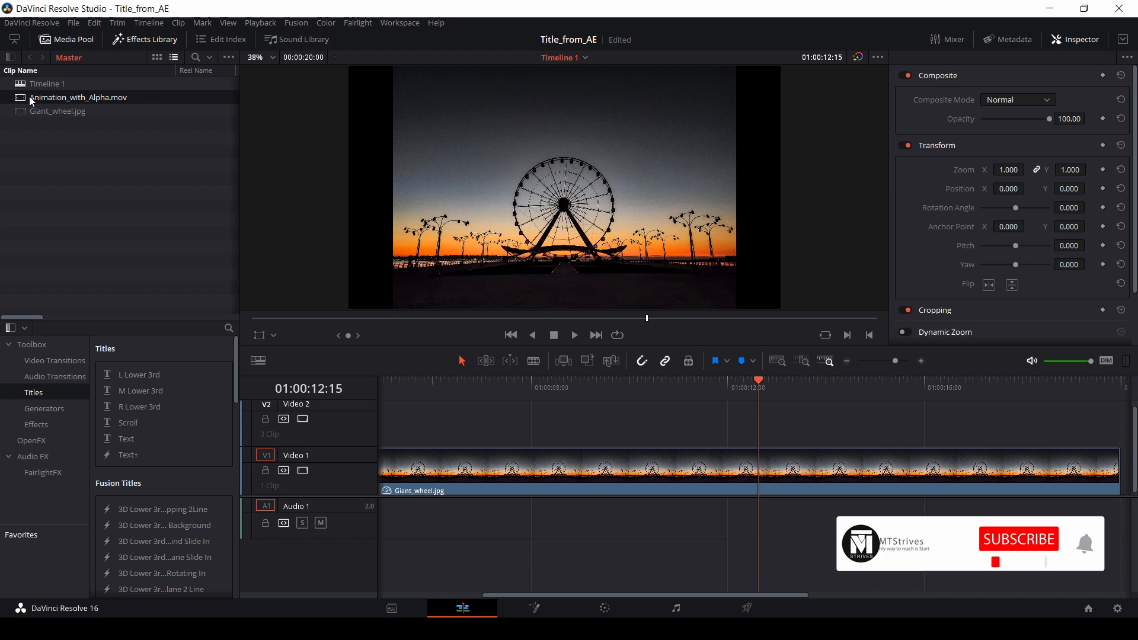
pyautogui.click(1018, 539)
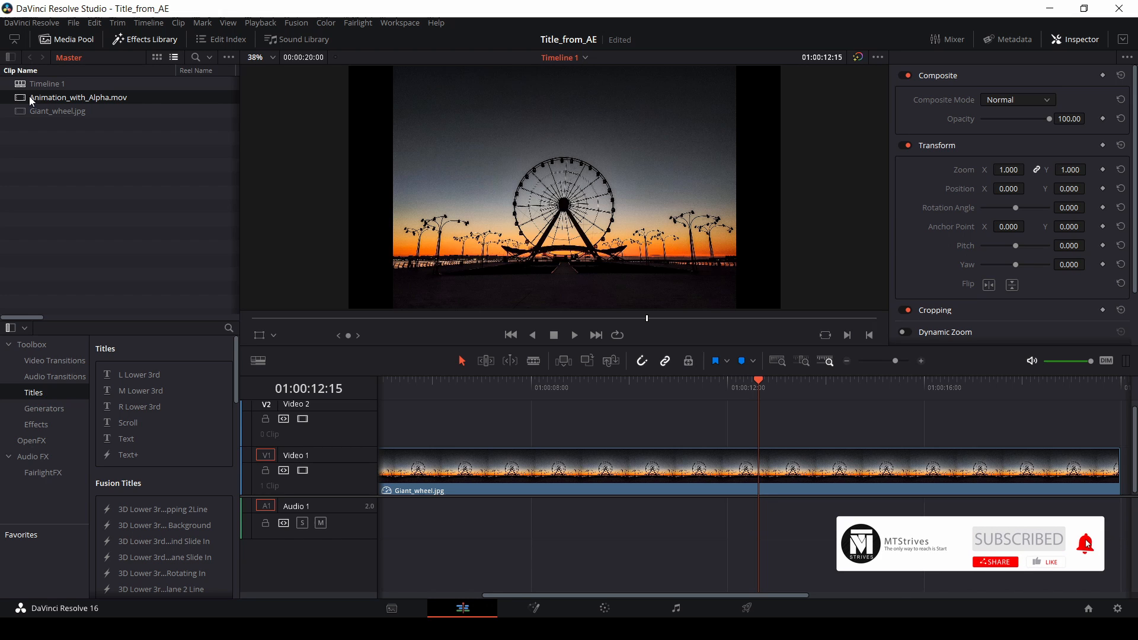
# Drop Animation_with_Alpha.mov onto Video 2 above Giant_wheel.jpg and play it back
pyautogui.moveTo(78, 96); pyautogui.dragTo(588, 417)
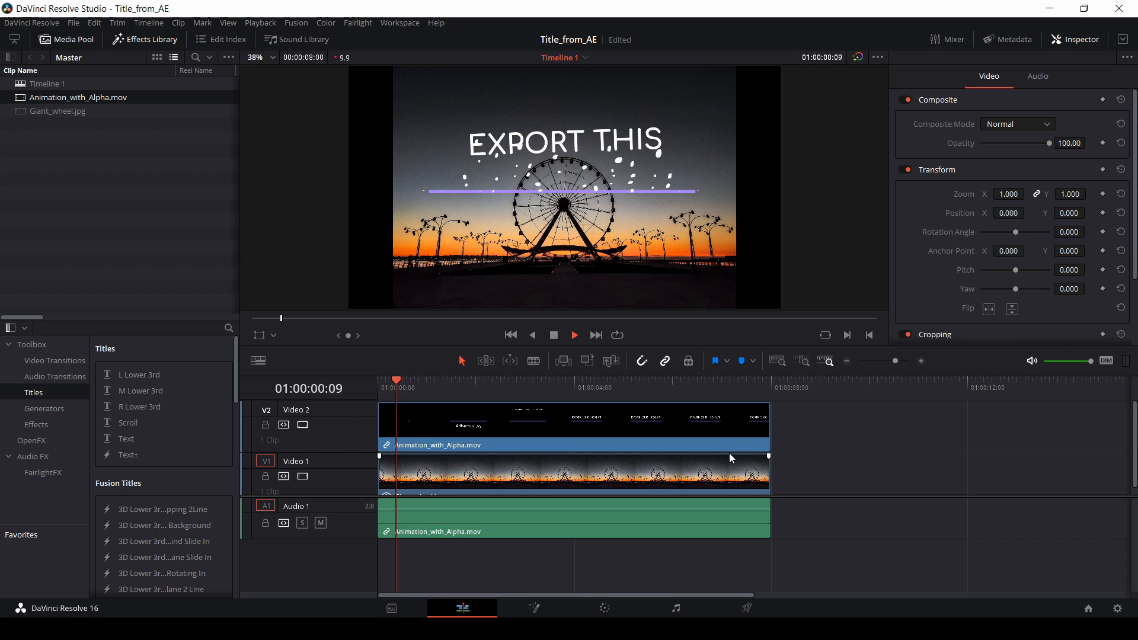
pyautogui.click(524, 386)
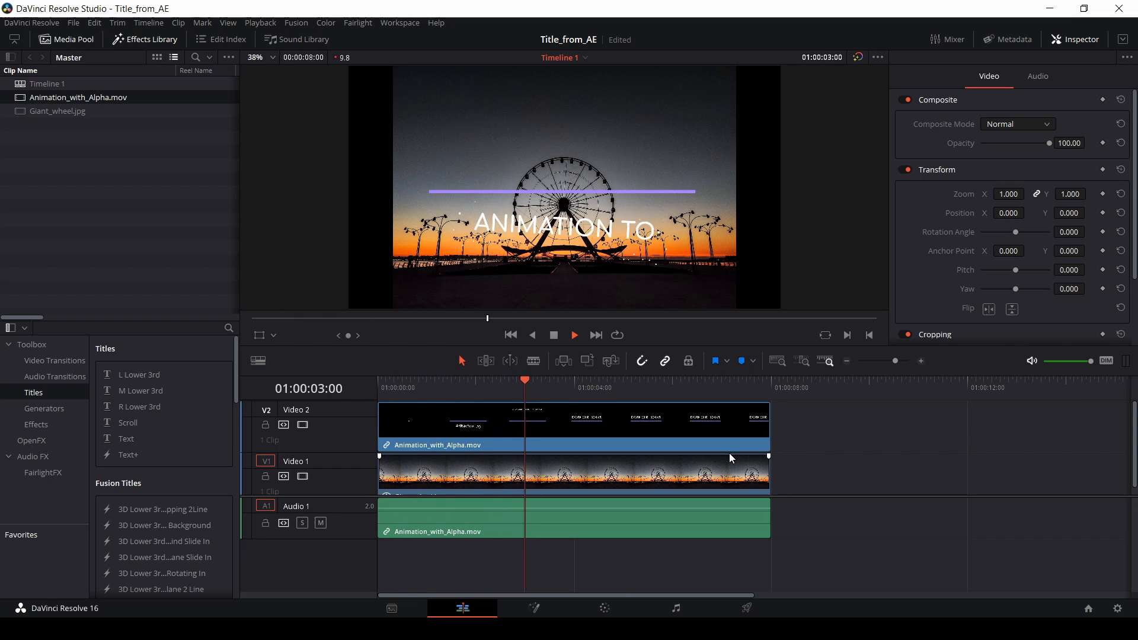